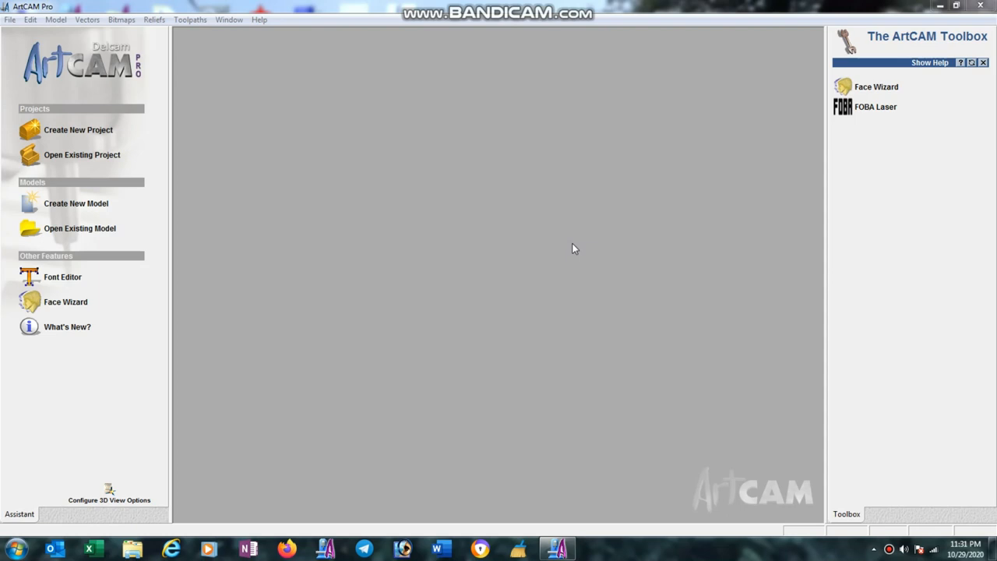
mouse_move(84, 206)
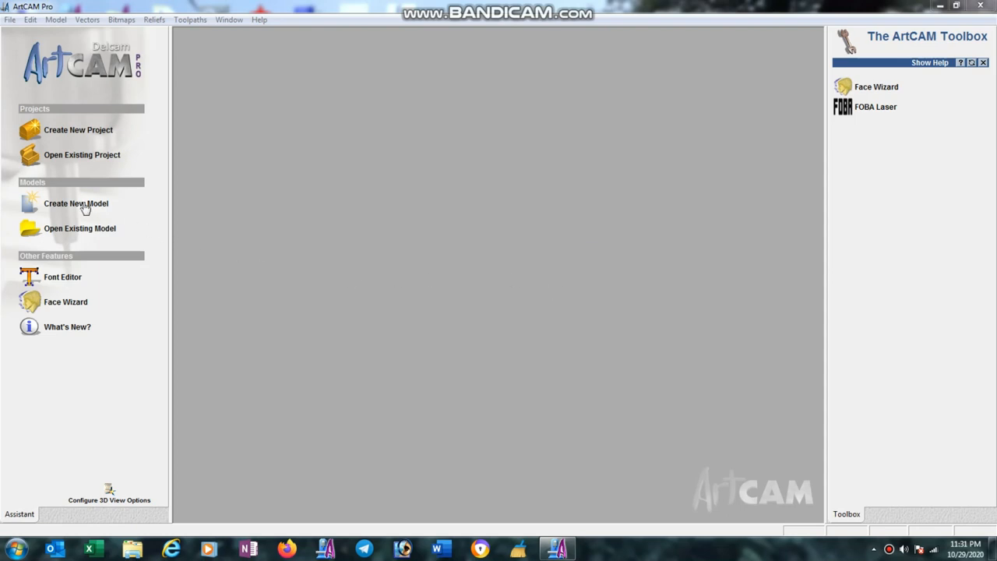
Create a new 609.6 mm square model in millimetres at 2016×2016 resolution, views tiled vertically.
click(75, 203)
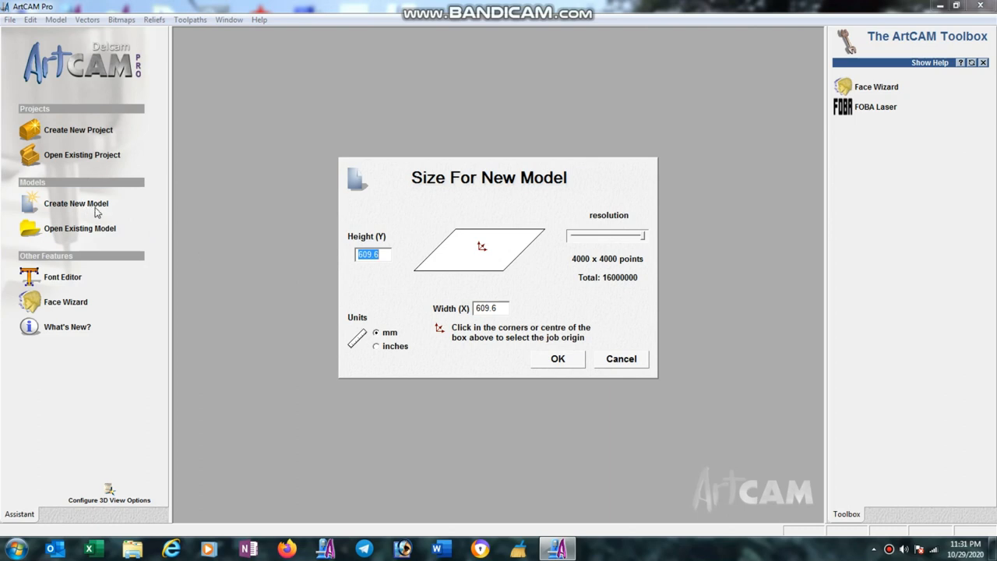
click(377, 346)
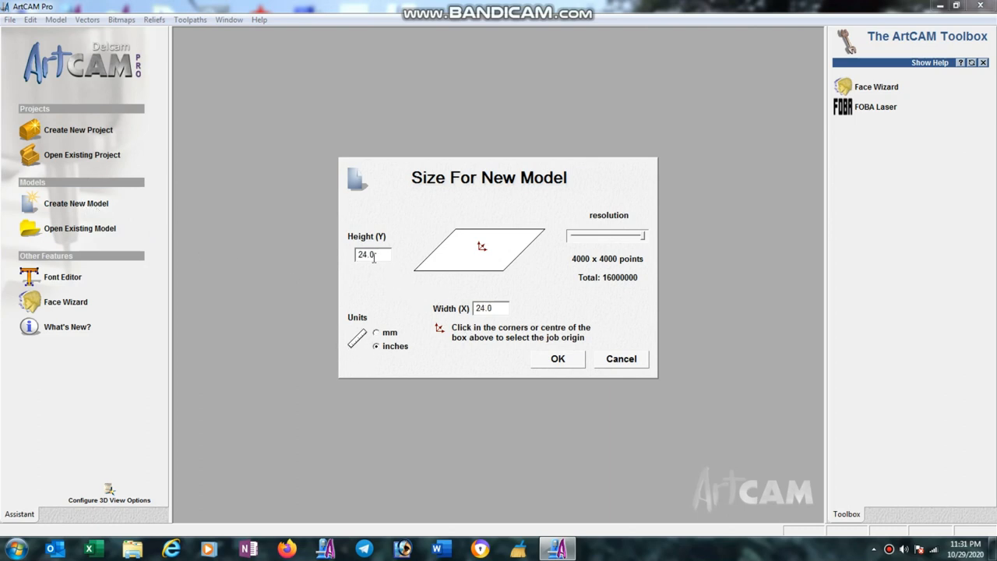
click(377, 334)
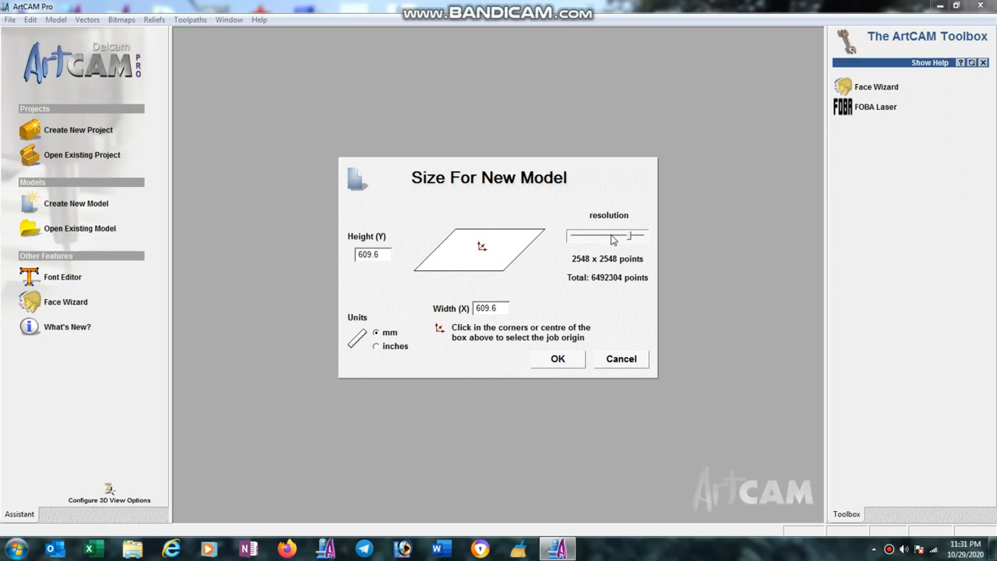
drag(614, 235, 623, 235)
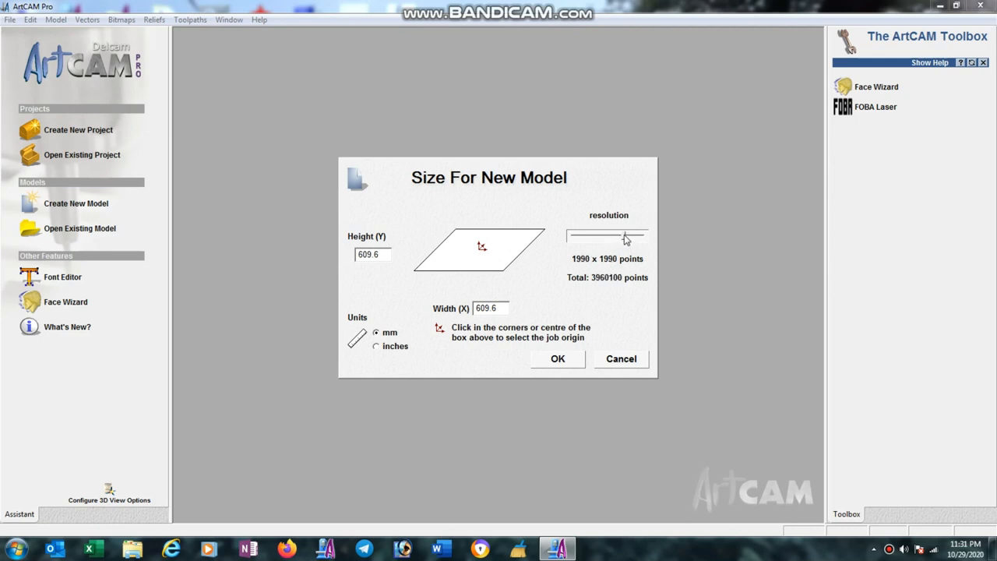
drag(623, 237, 605, 235)
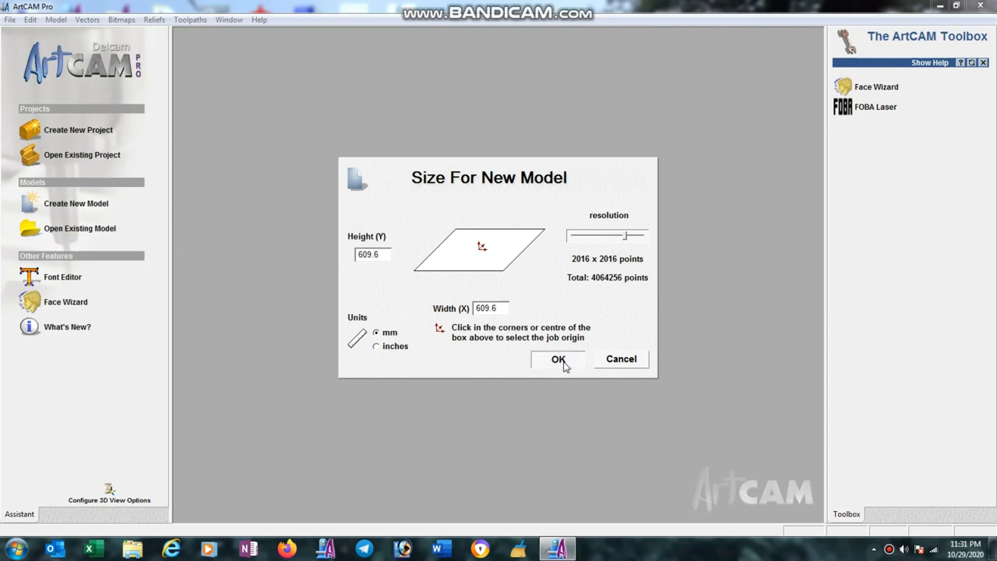
click(558, 358)
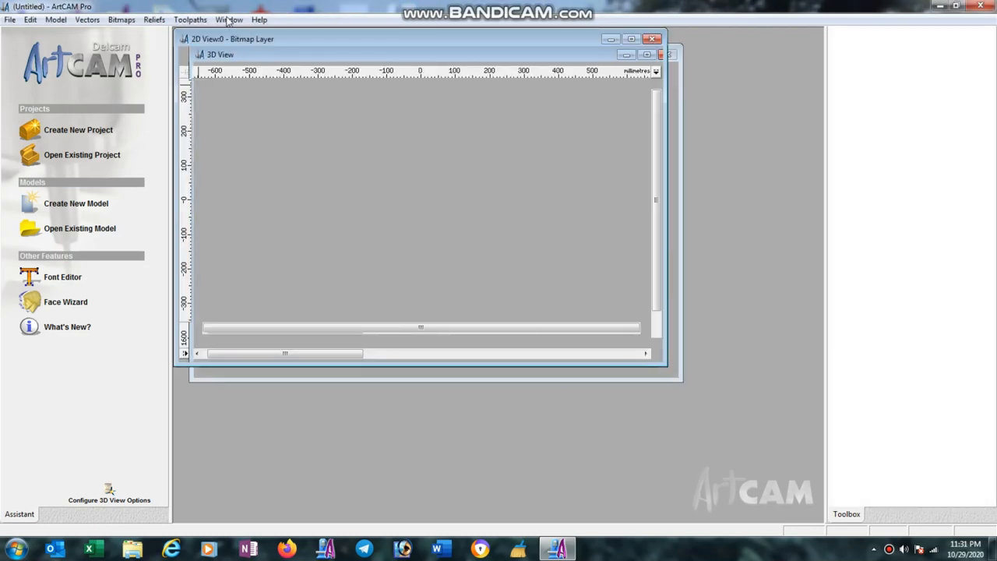
click(228, 19)
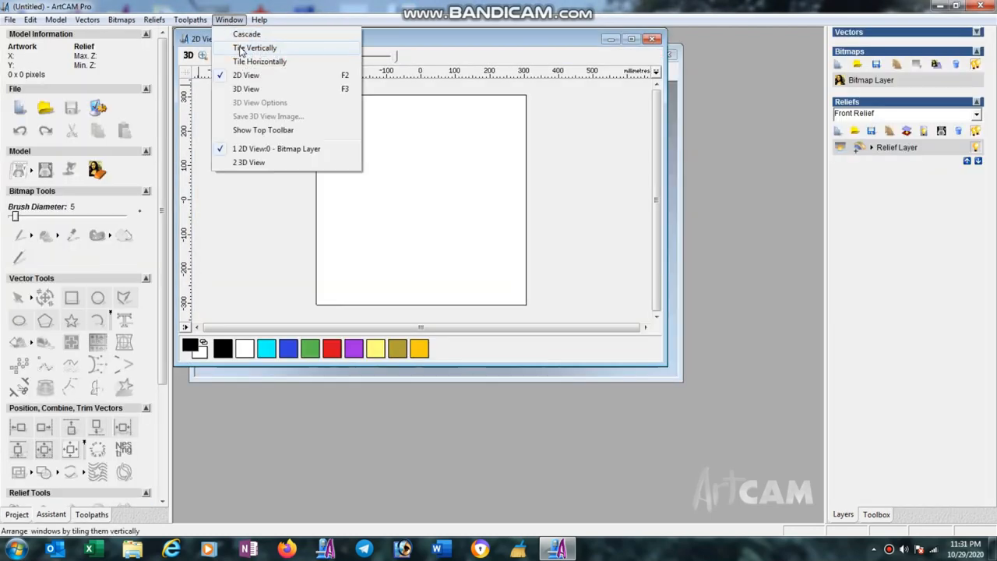
click(256, 47)
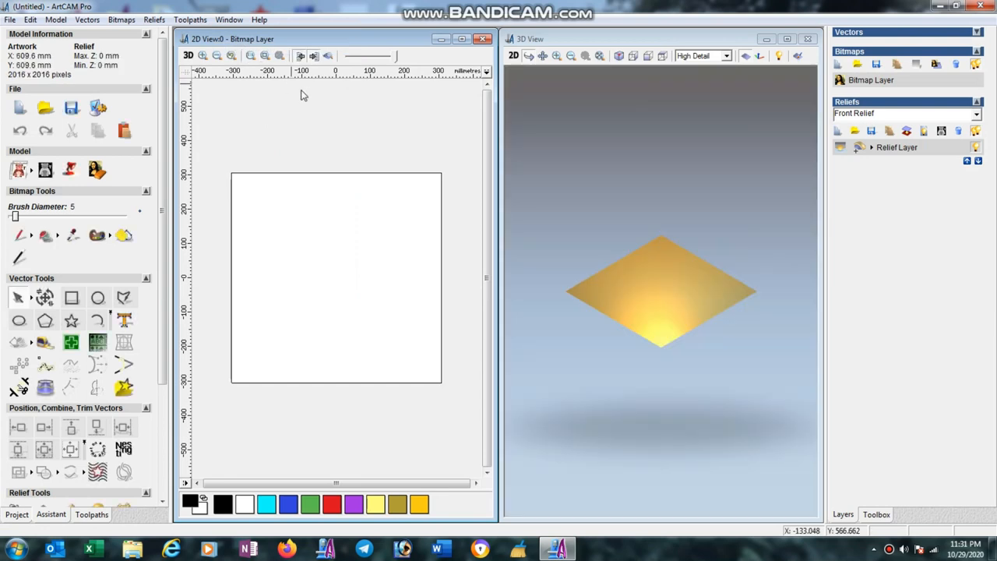
mouse_move(44, 321)
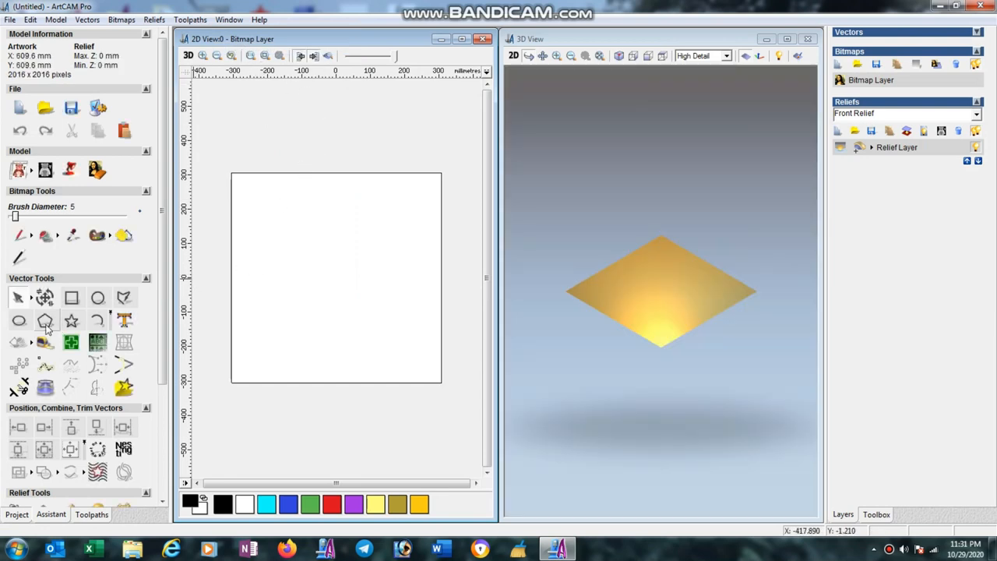
Draw a six-sided polygon and drag it into the model's bottom-left corner.
click(44, 321)
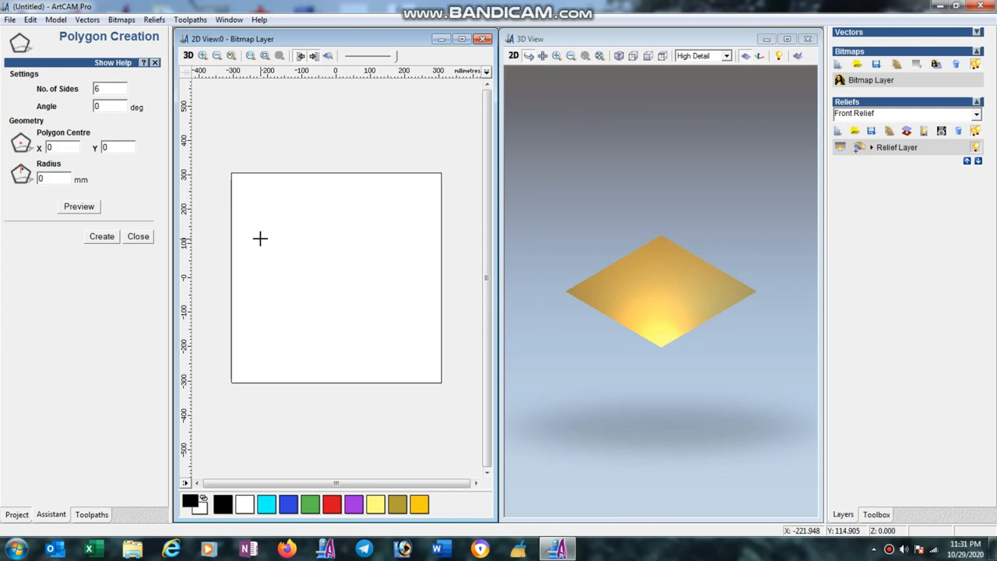
drag(287, 228, 268, 271)
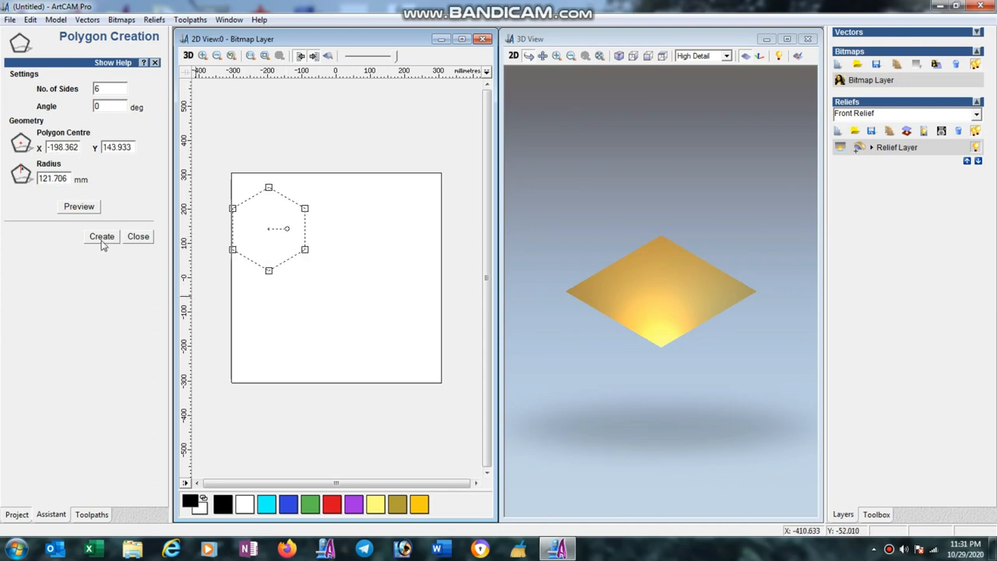
click(102, 237)
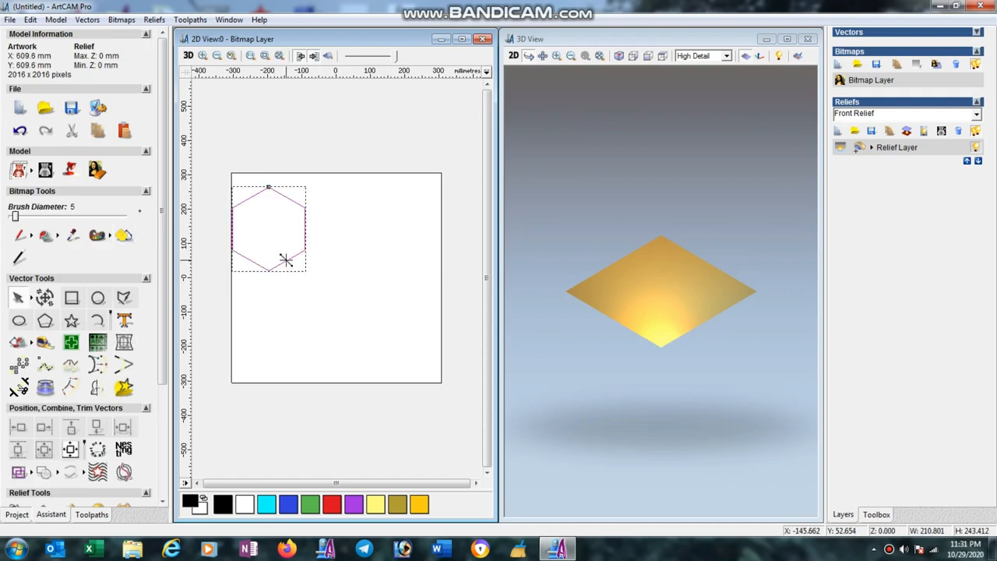
drag(268, 226, 268, 340)
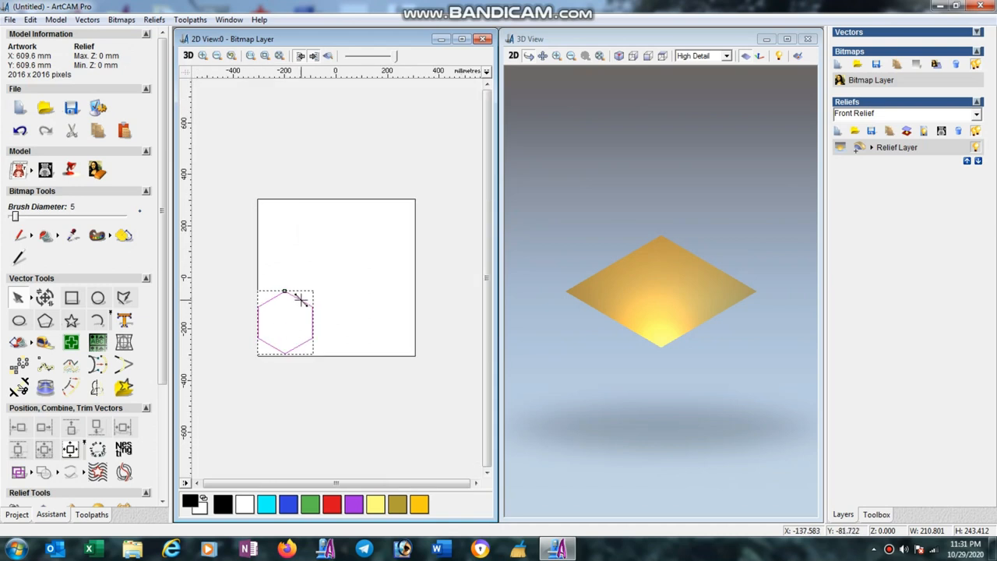
drag(284, 321, 296, 318)
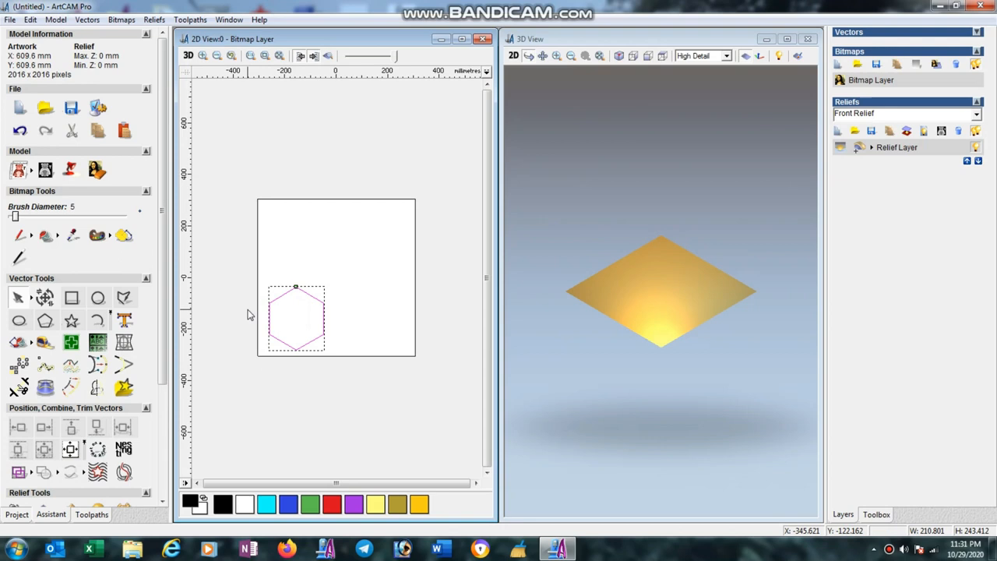
mouse_move(249, 312)
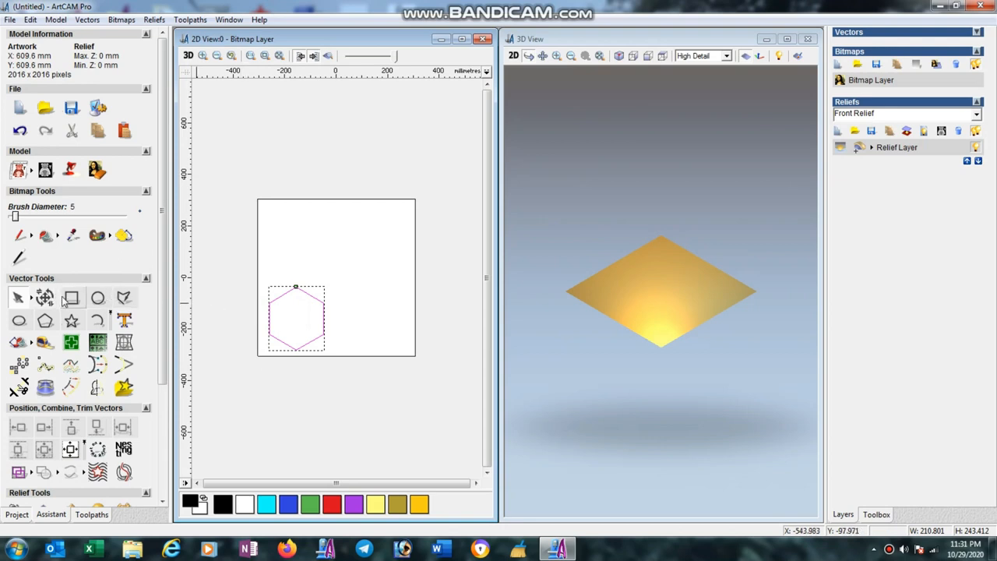
click(72, 298)
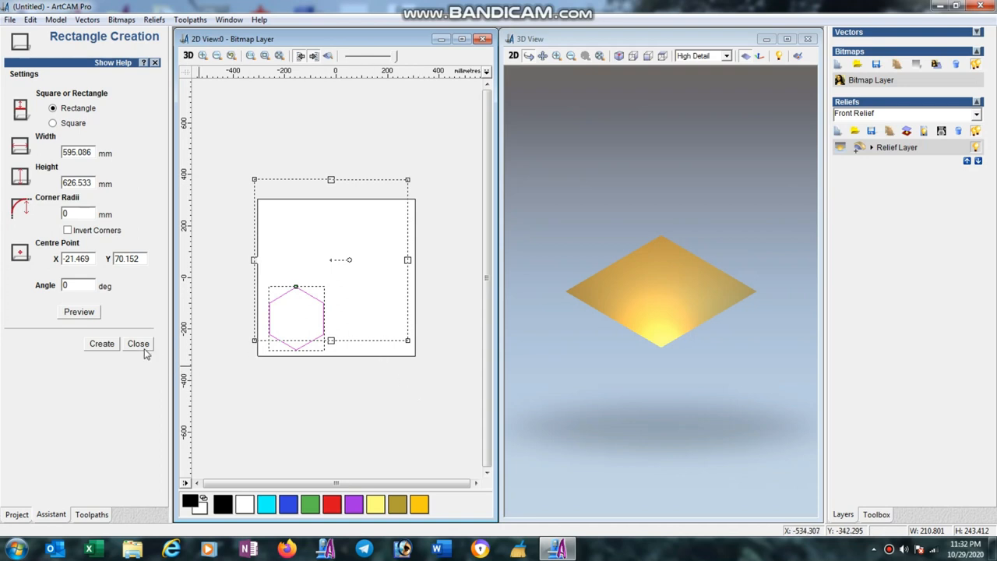
Discard the first rectangle attempt and create a large rectangle roughly covering the model.
click(137, 345)
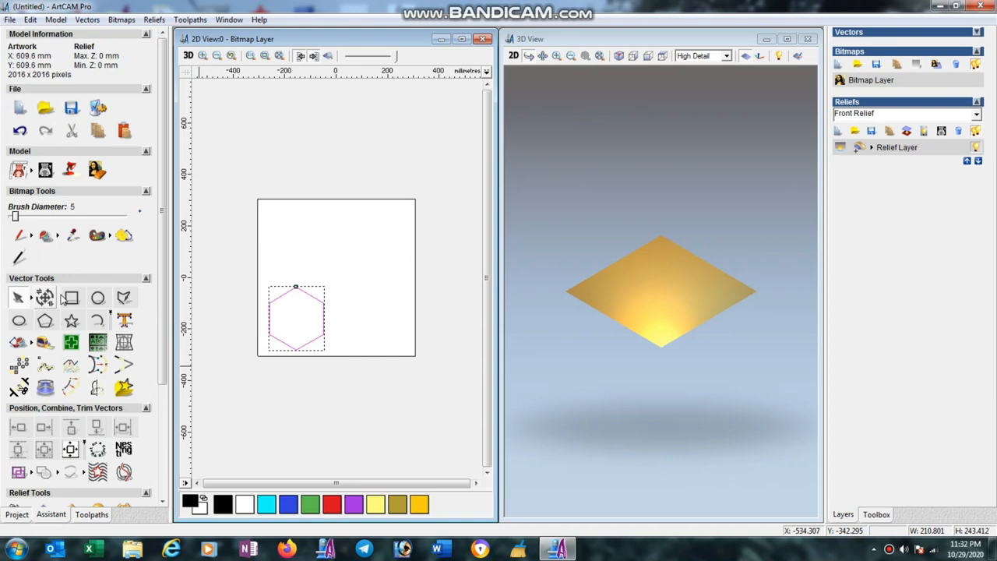
click(70, 298)
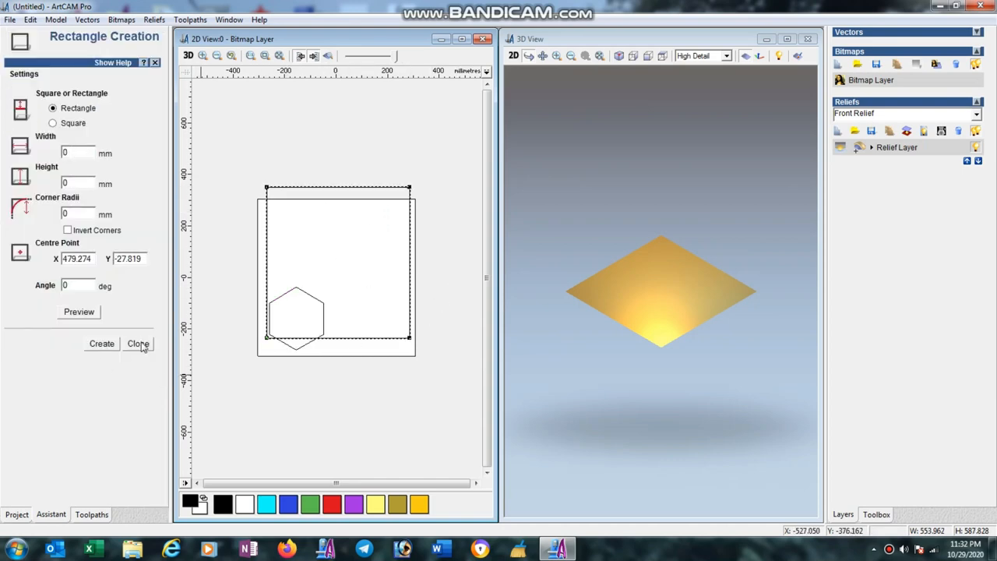
click(137, 345)
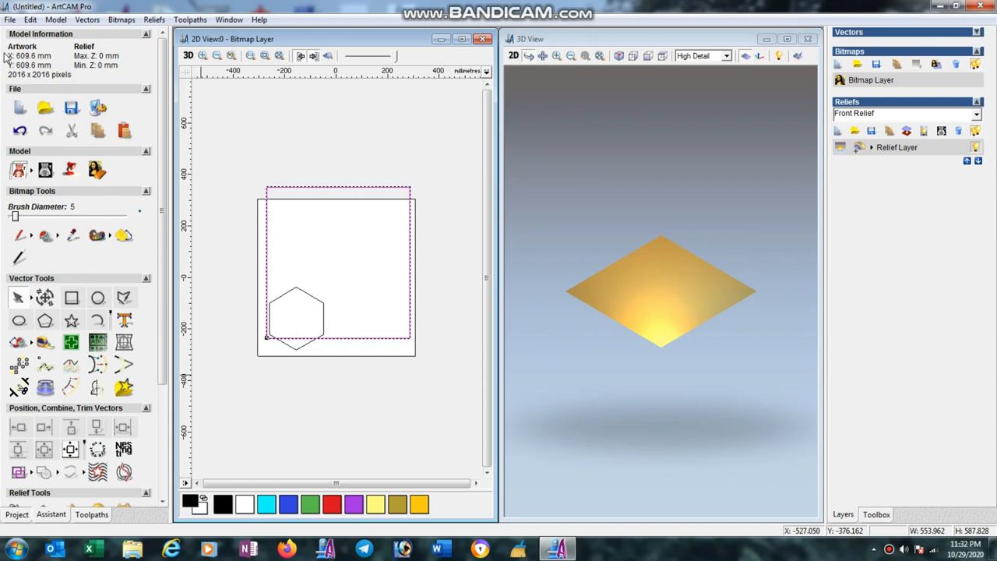
mouse_move(231, 179)
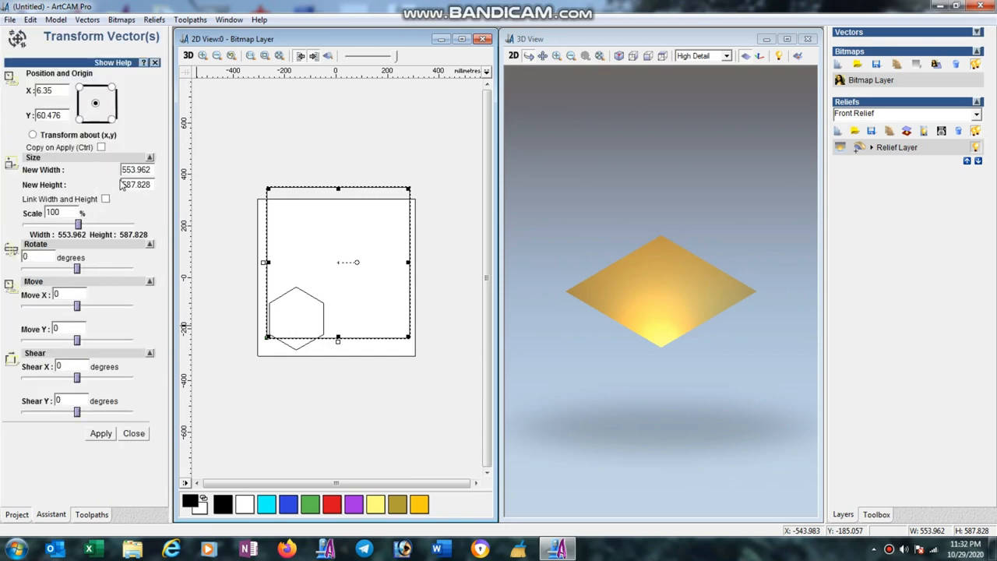
Resize the rectangle to 609.6 × 609.6 mm with Transform Vectors, then select the hexagon.
triple_click(136, 168)
text(609.6)
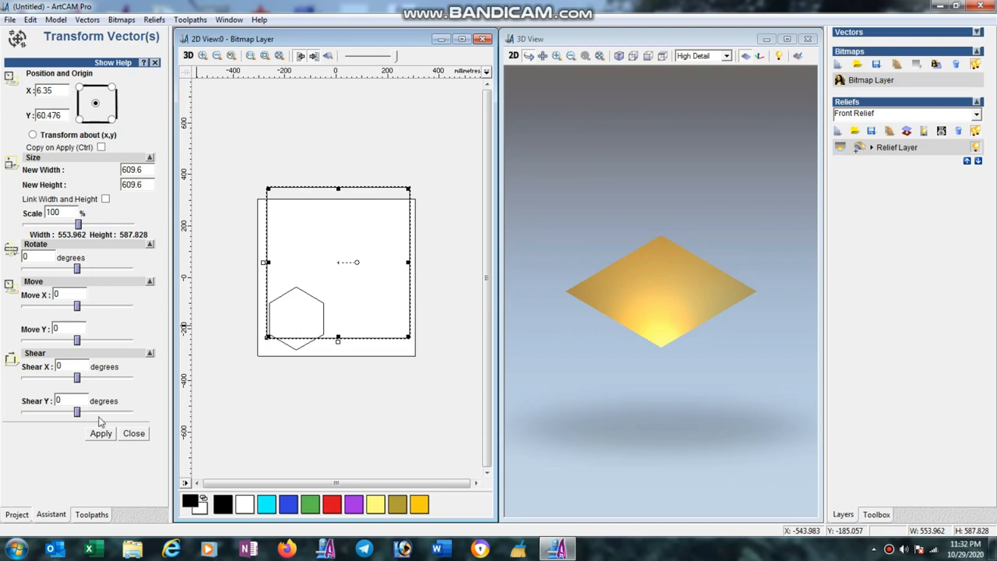
click(99, 434)
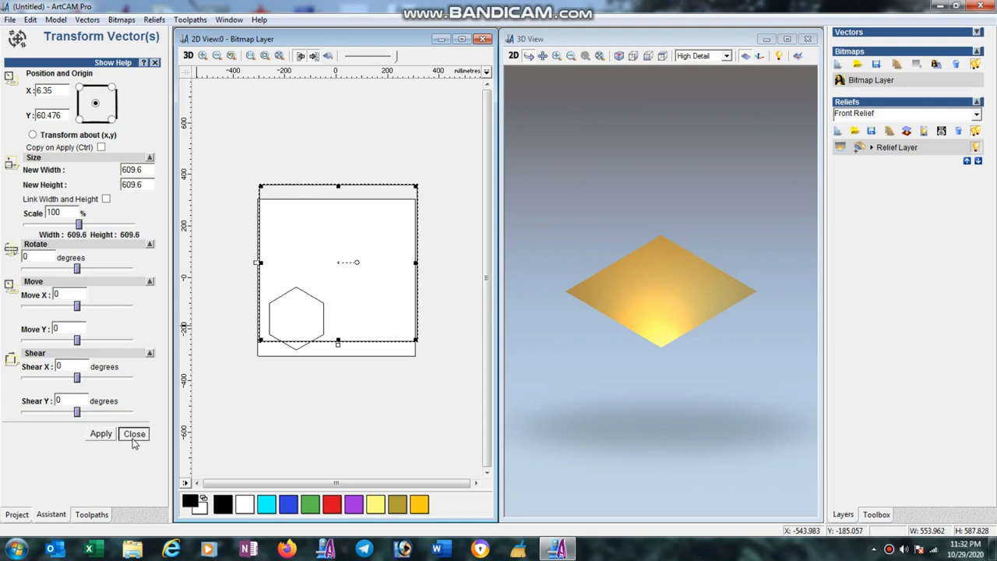
click(134, 433)
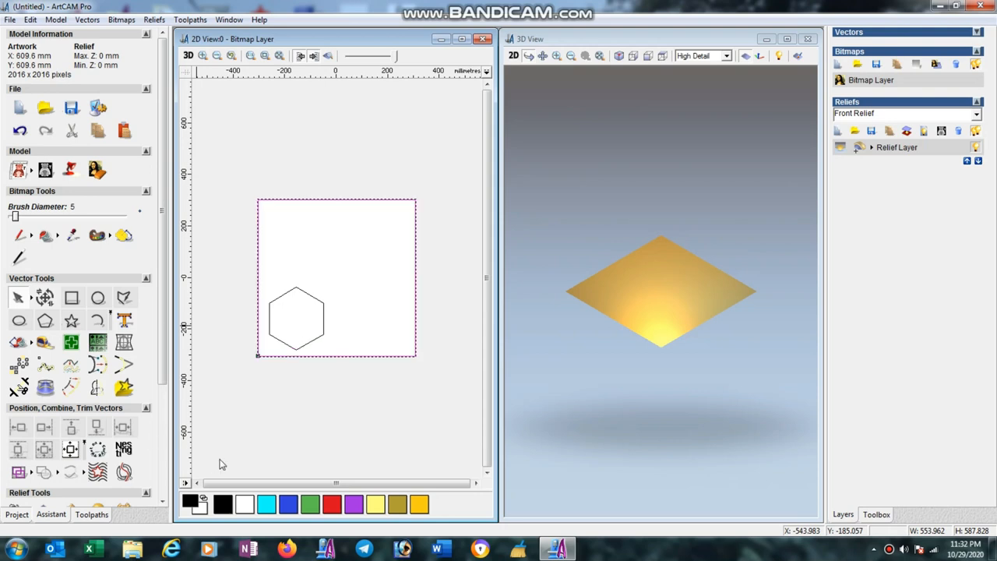
click(296, 318)
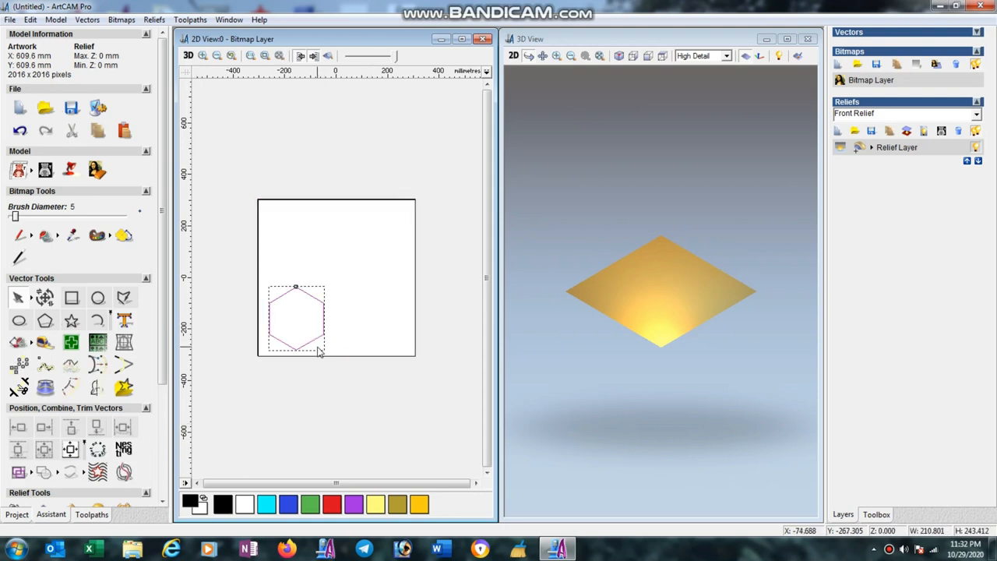
mouse_move(349, 358)
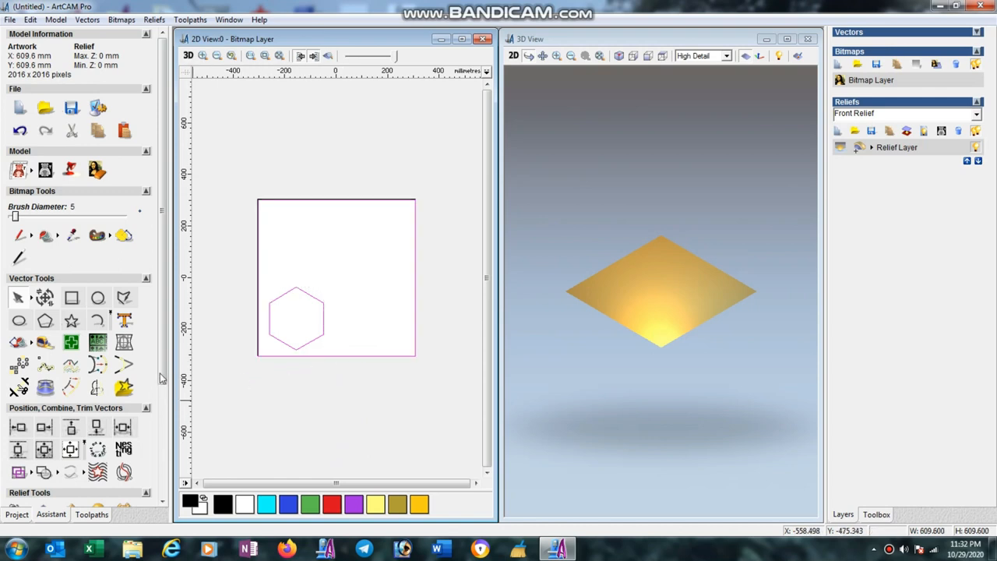
scroll(down, 3)
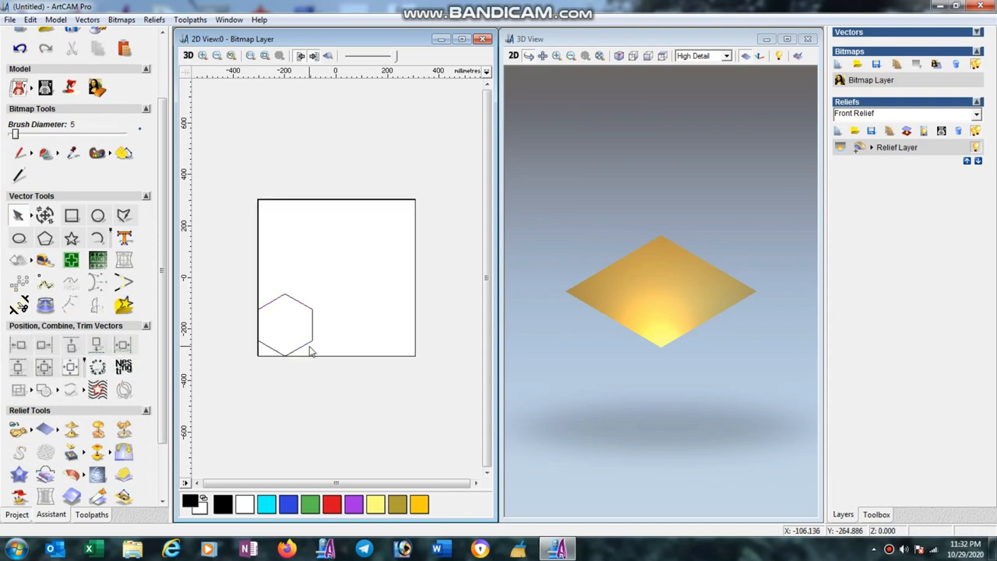
Mirror-copy the hexagon to the right and the rows upward repeatedly, tiling a honeycomb grid.
click(287, 326)
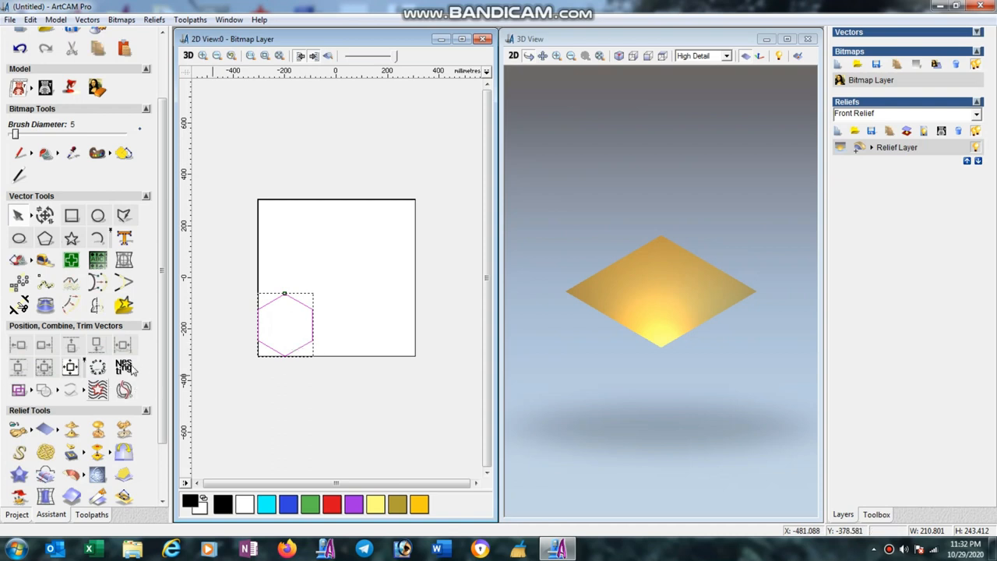
mouse_move(97, 304)
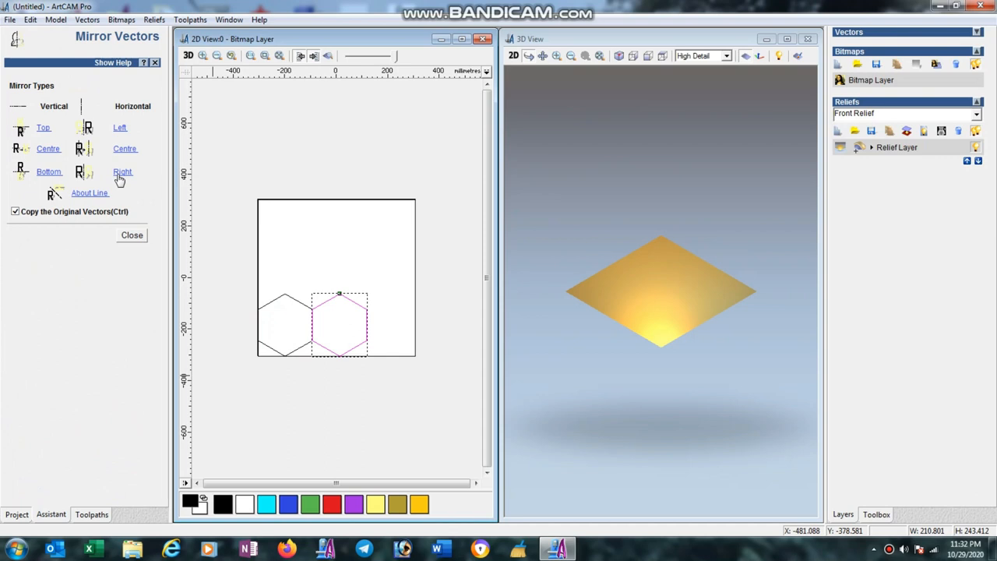
click(121, 172)
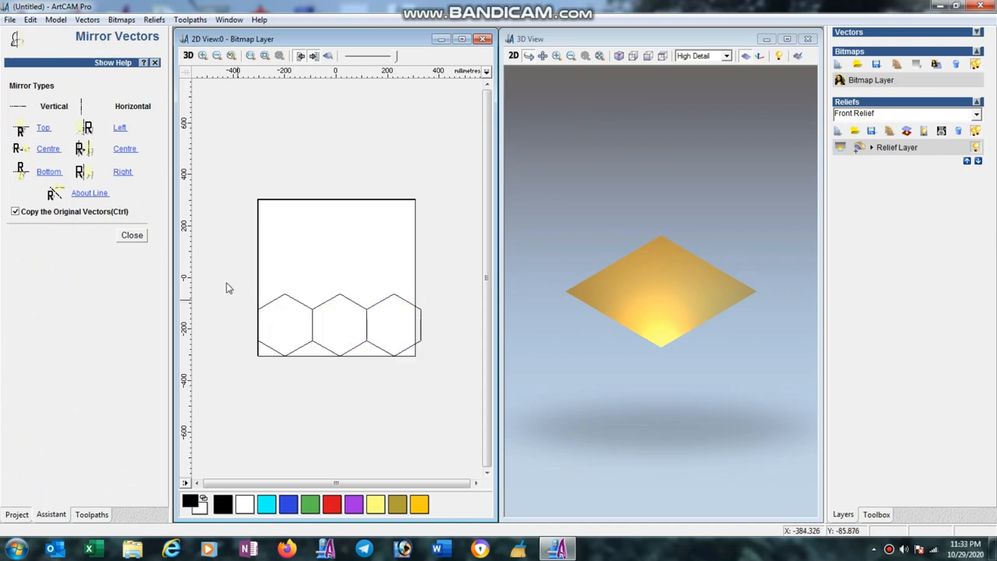
drag(227, 278, 440, 393)
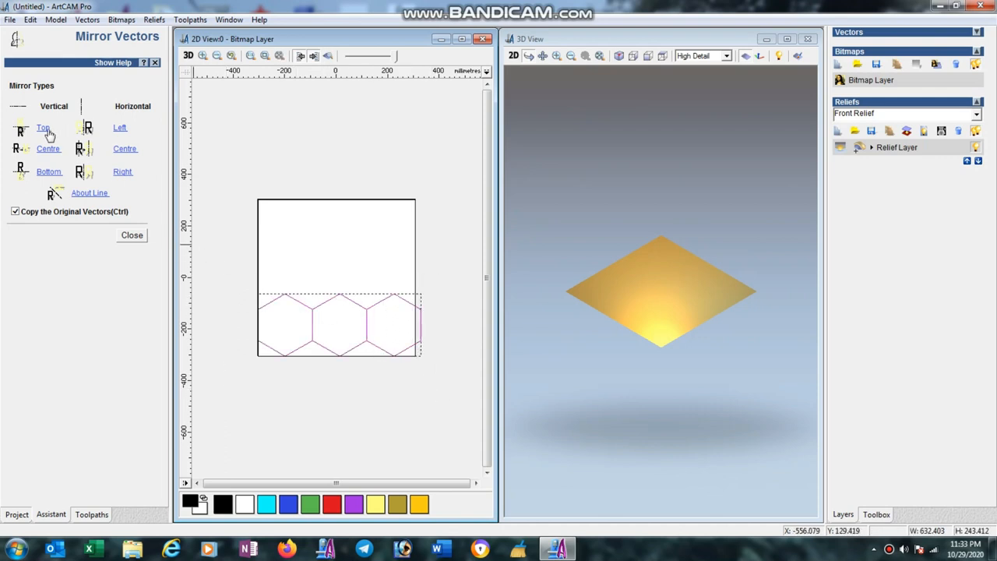
click(44, 127)
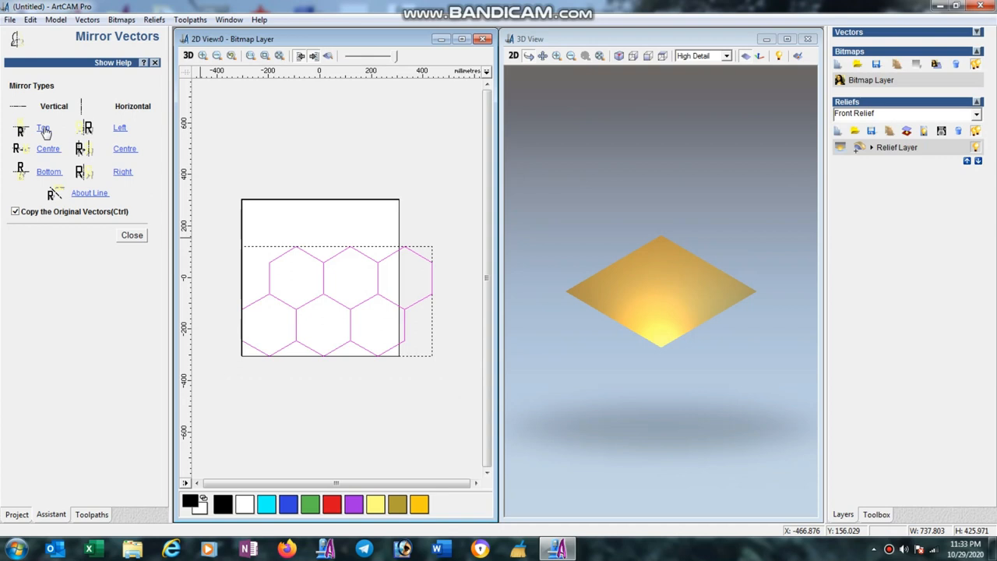
click(44, 127)
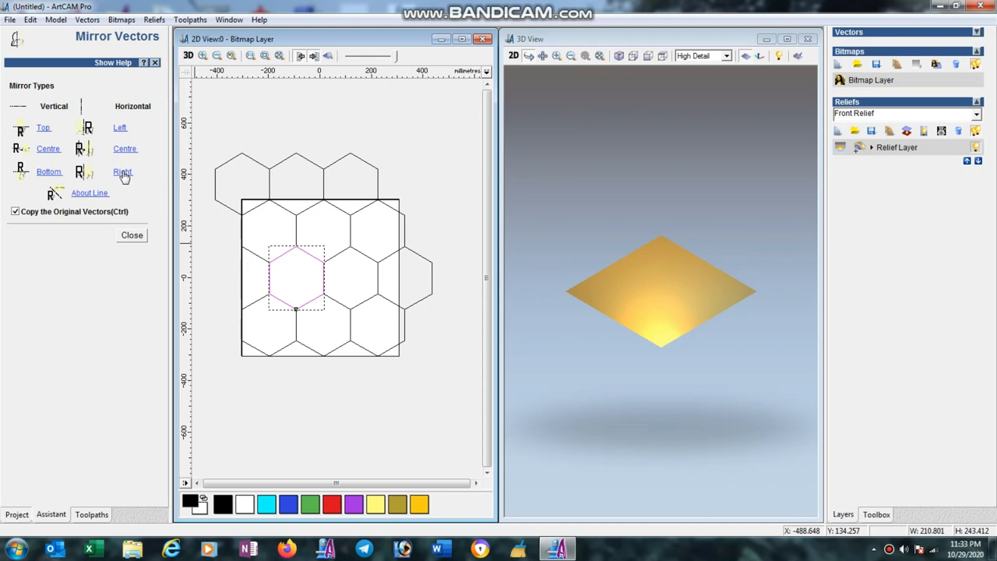
click(121, 172)
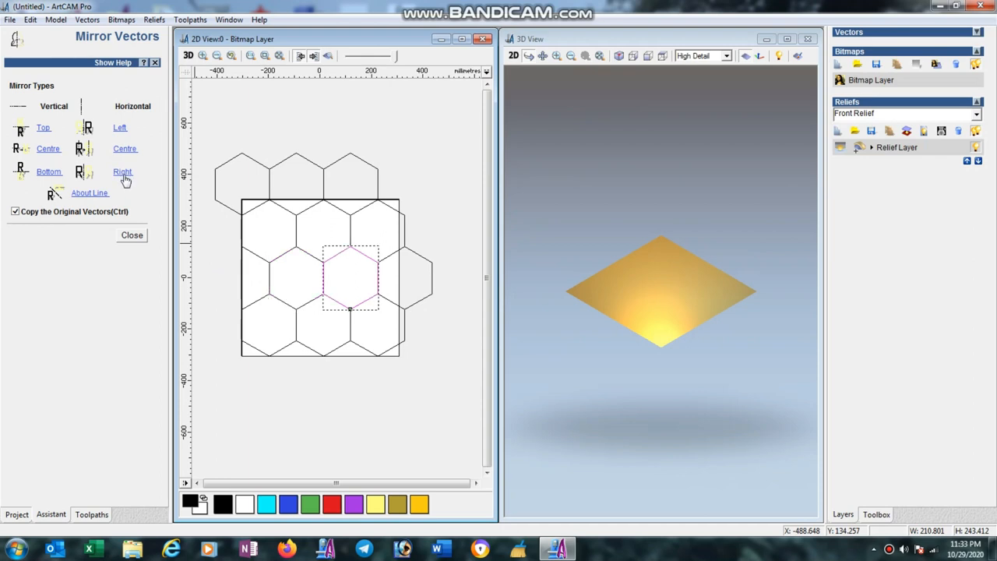
click(119, 127)
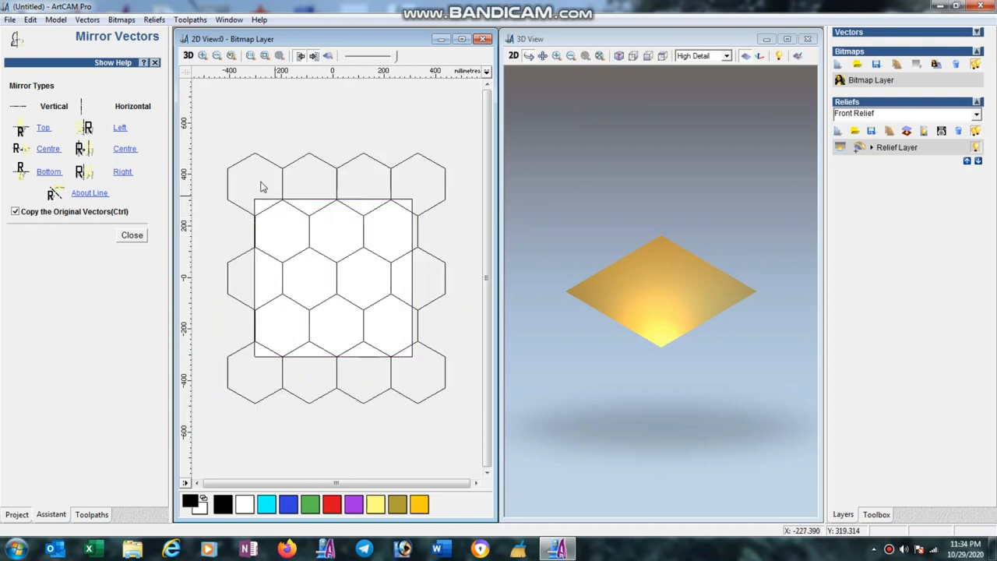
Mirror the left-edge hexagons across to the right so the honeycomb surrounds the rectangle.
drag(253, 201, 310, 268)
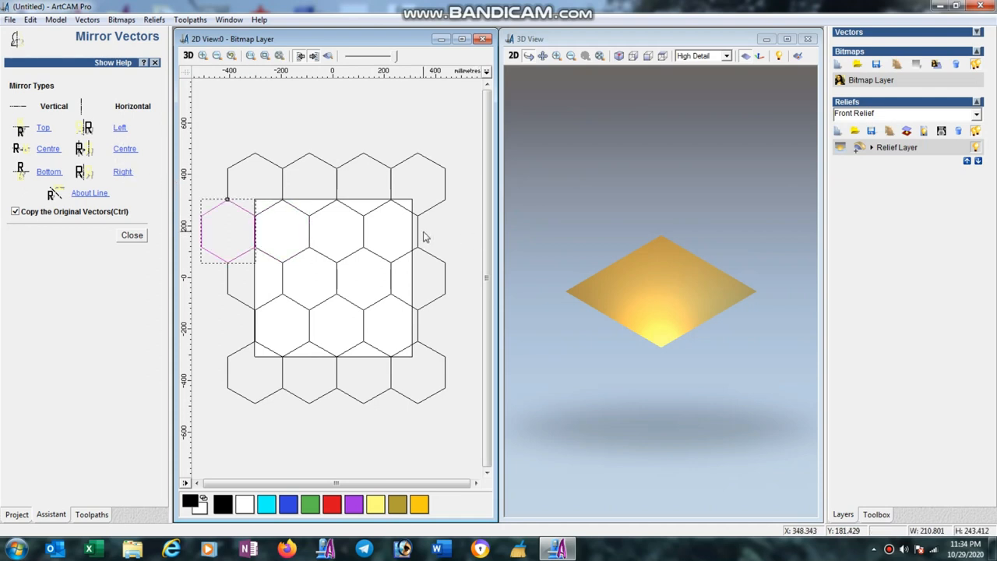
click(120, 128)
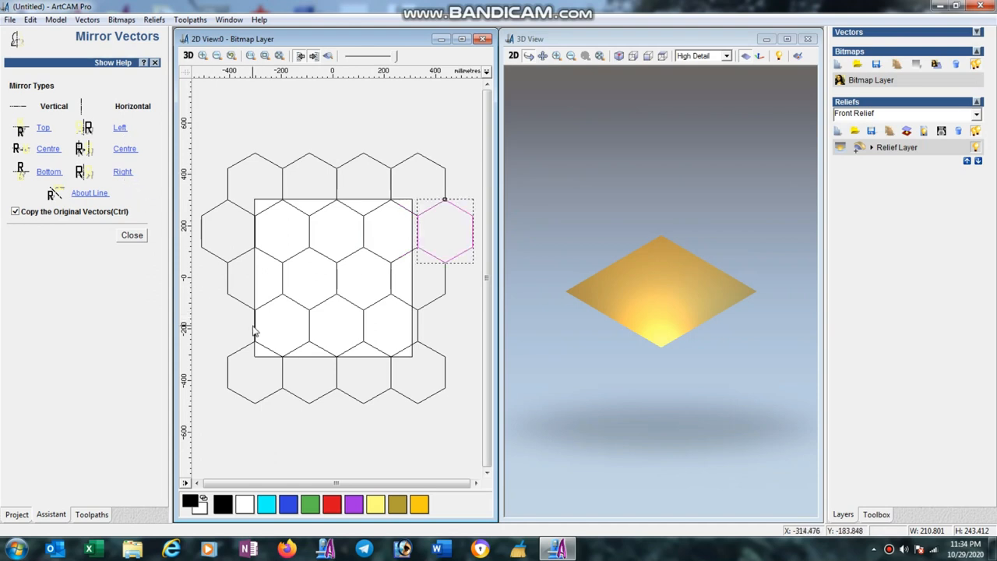
click(120, 128)
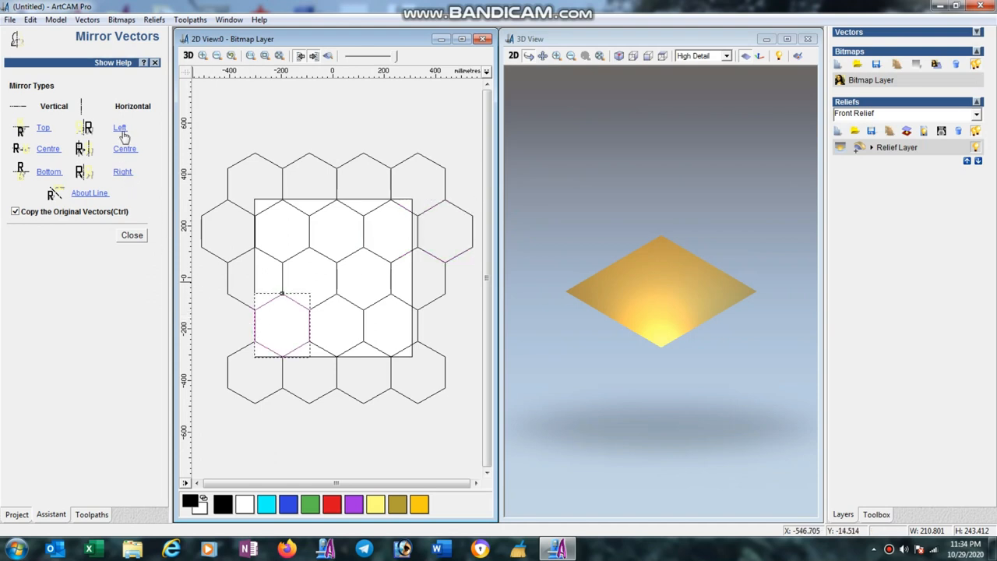
click(119, 127)
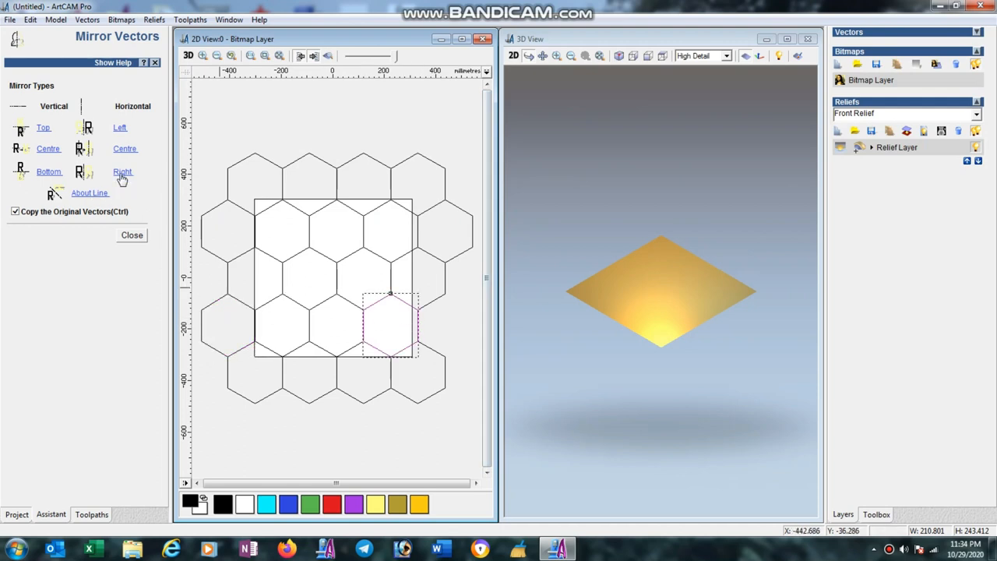
click(131, 234)
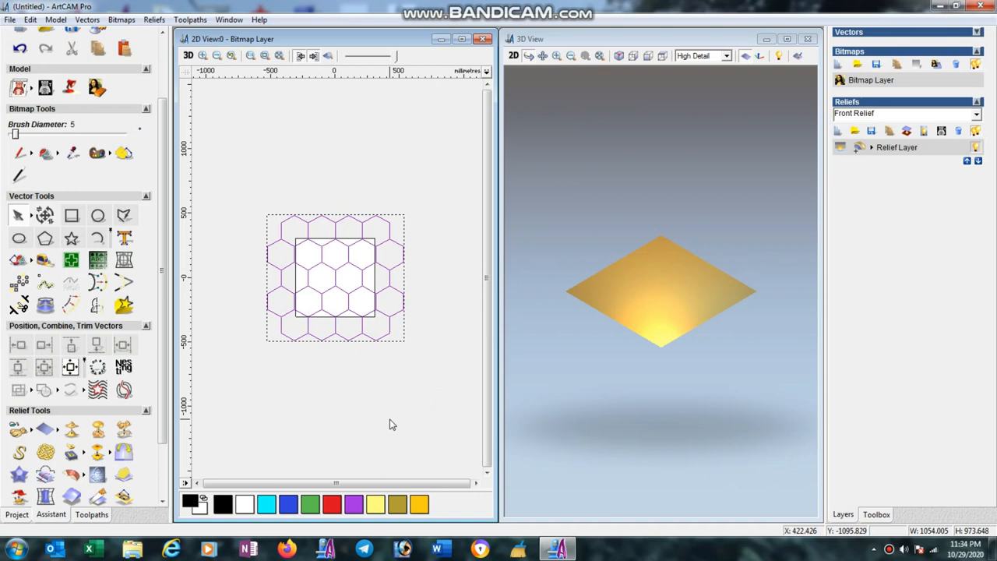
Leave Mirror Vectors and scroll the Assistant tools toward the relief options.
right_click(352, 344)
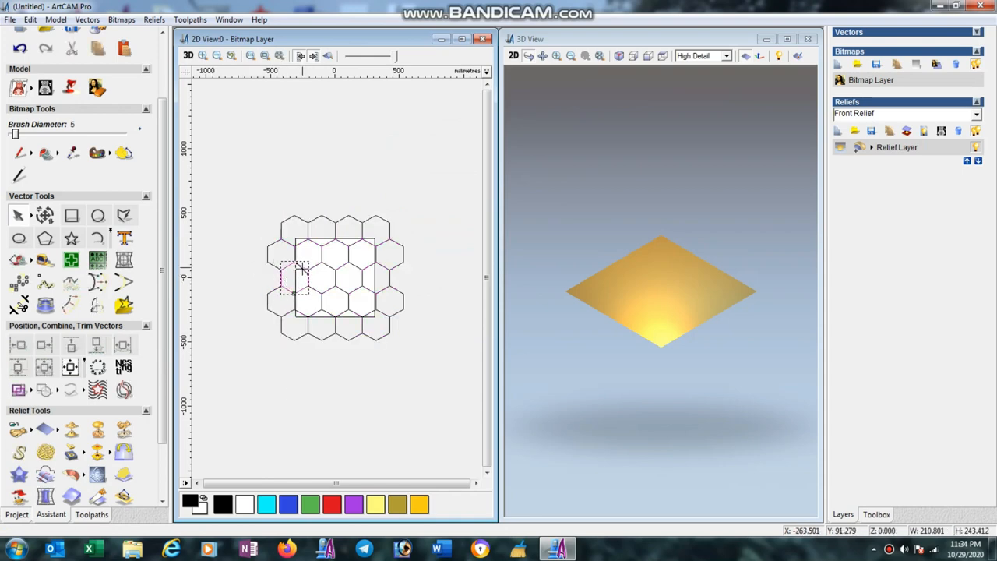
scroll(down, 3)
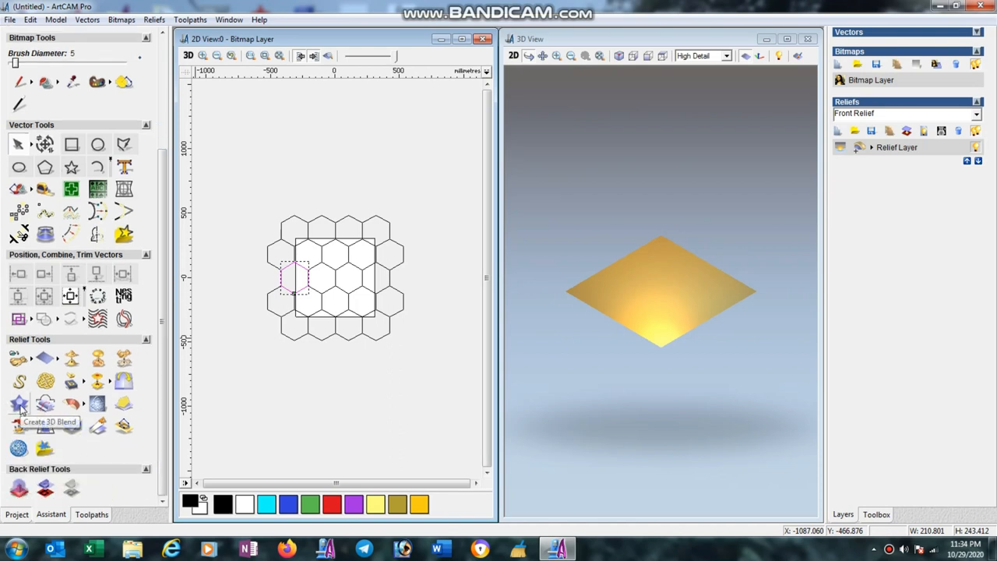
Start a convex 3D Blend with border height 5 and inner height 25 on the hexagon.
click(18, 402)
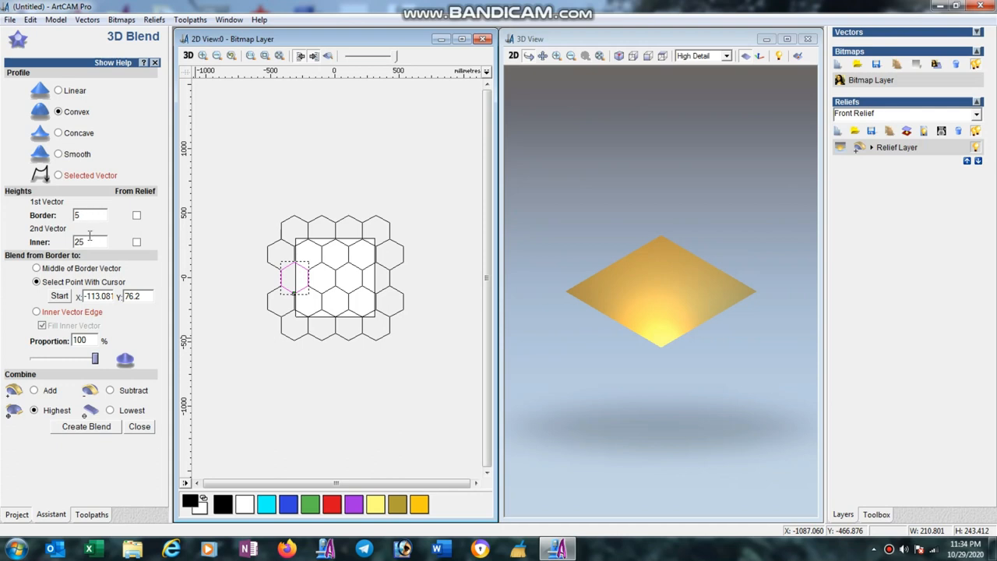
mouse_move(68, 291)
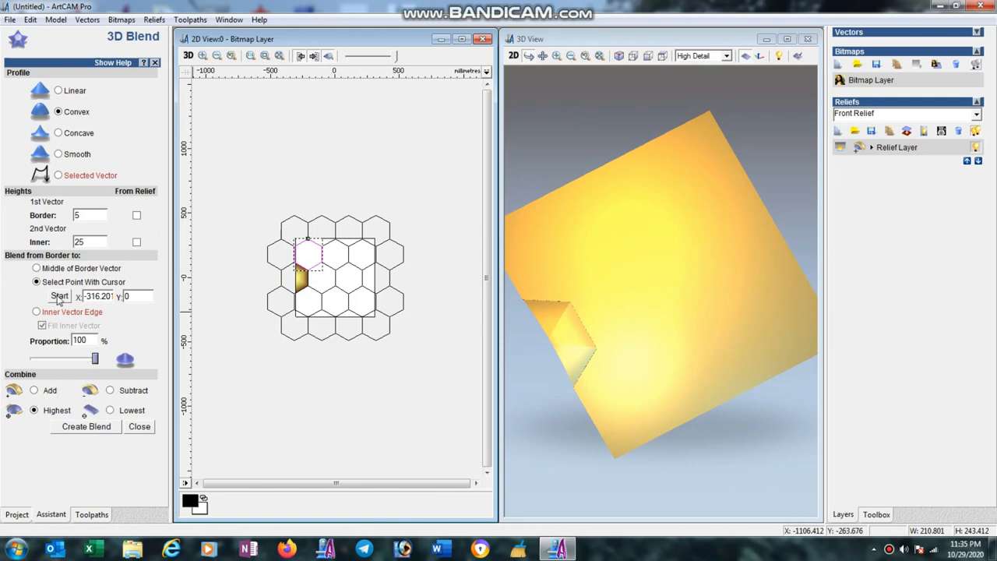
mouse_move(304, 256)
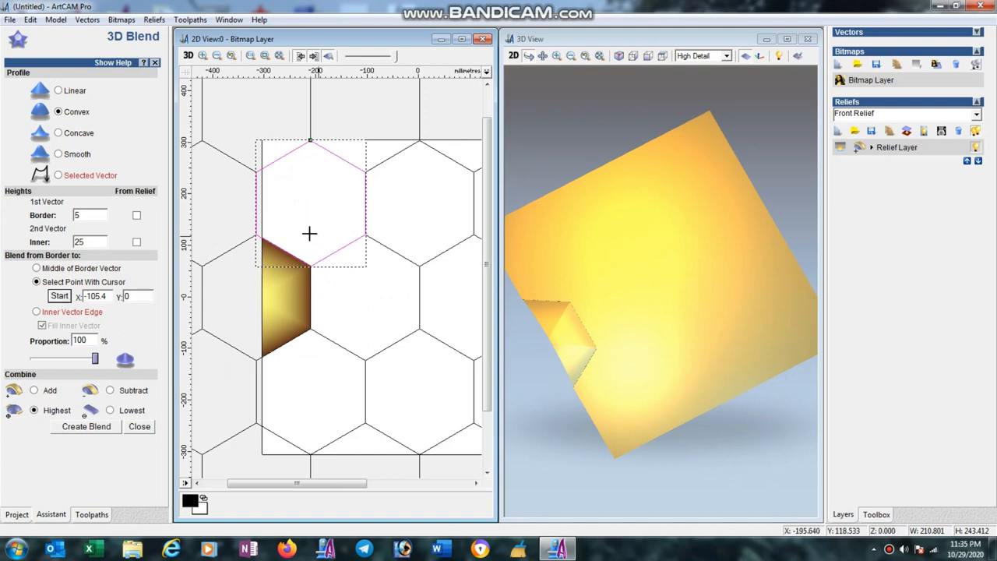
mouse_move(308, 206)
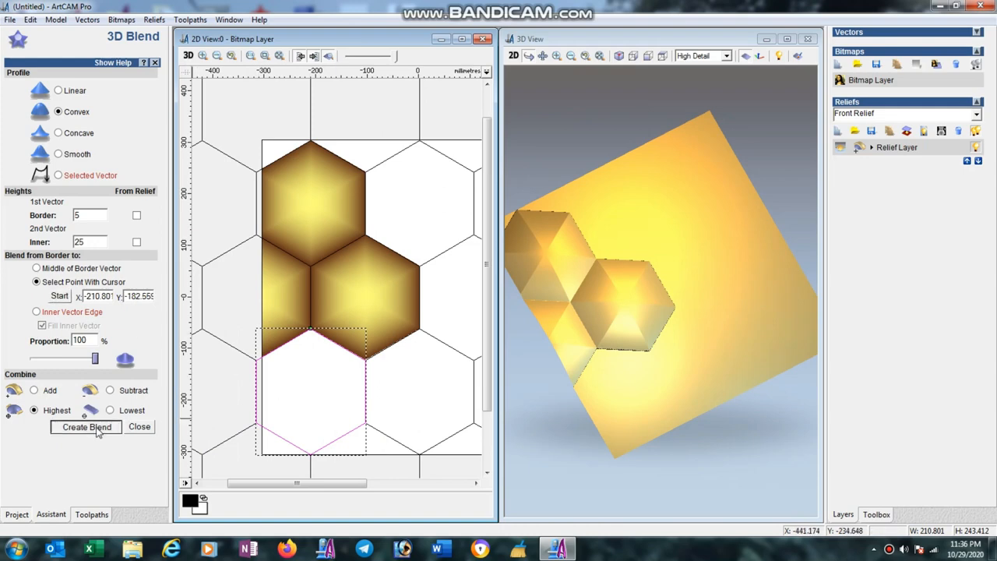
Blend each hexagon in turn into a raised convex dome, up through the top row.
click(84, 427)
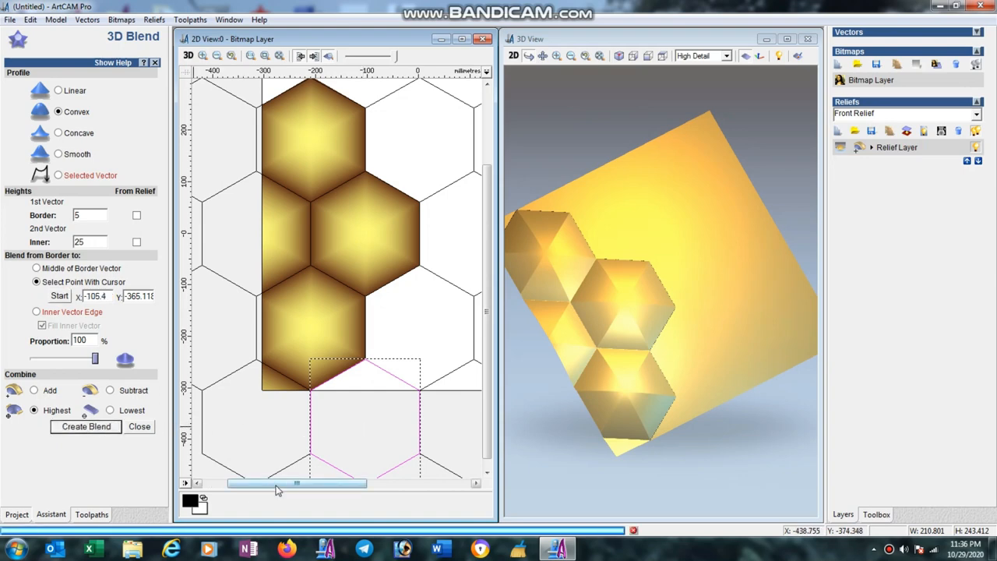
drag(297, 483, 399, 483)
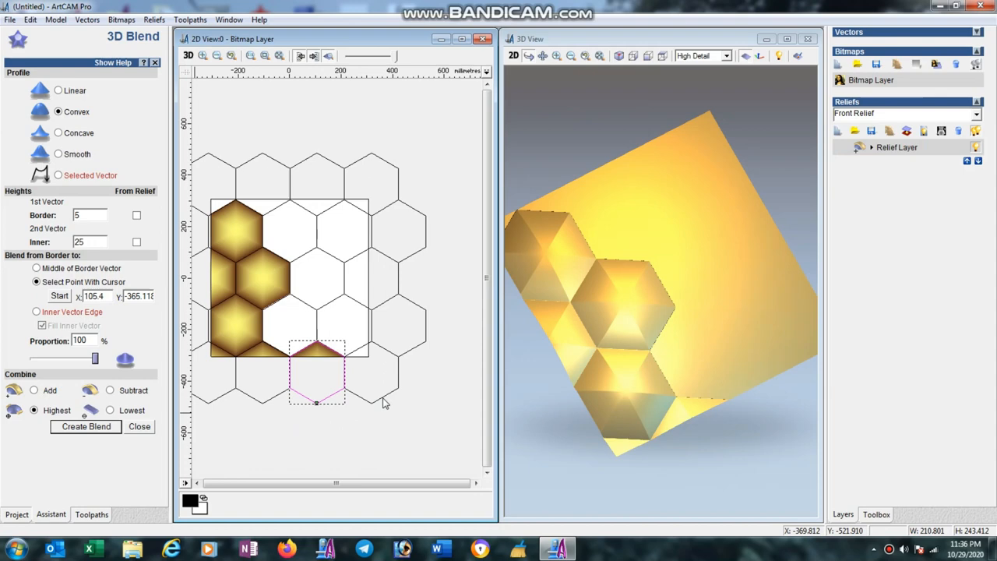
drag(315, 374, 371, 382)
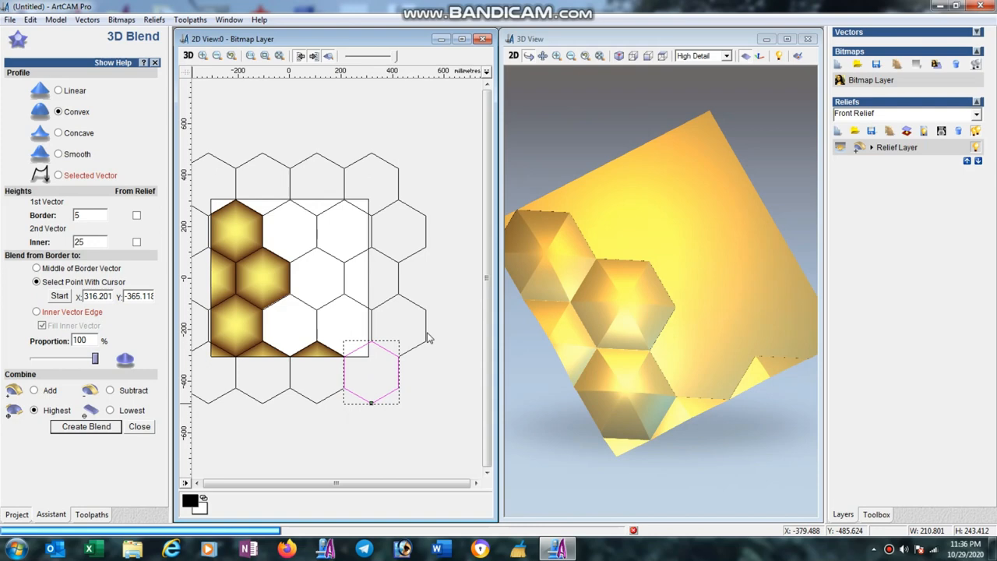
click(344, 326)
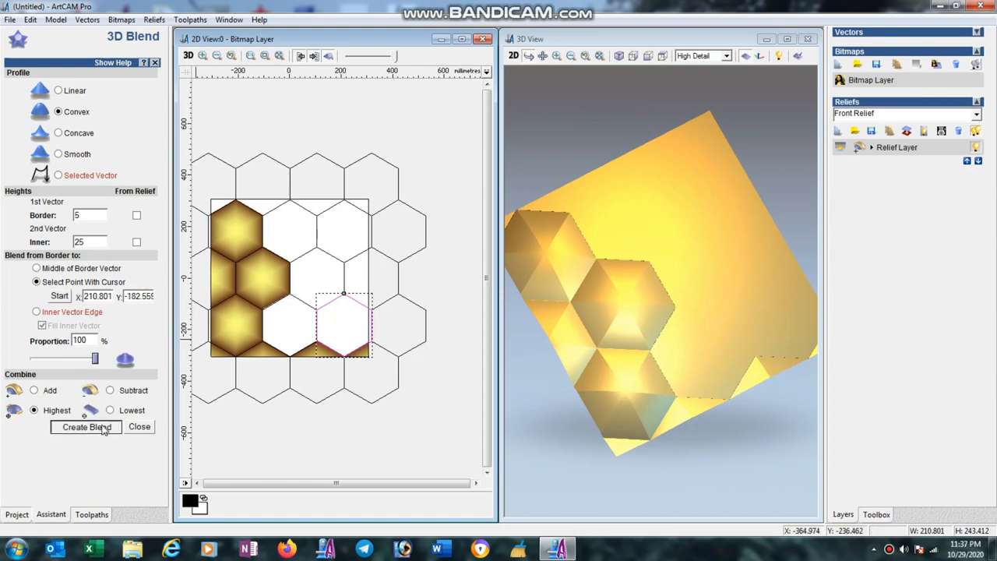
click(86, 427)
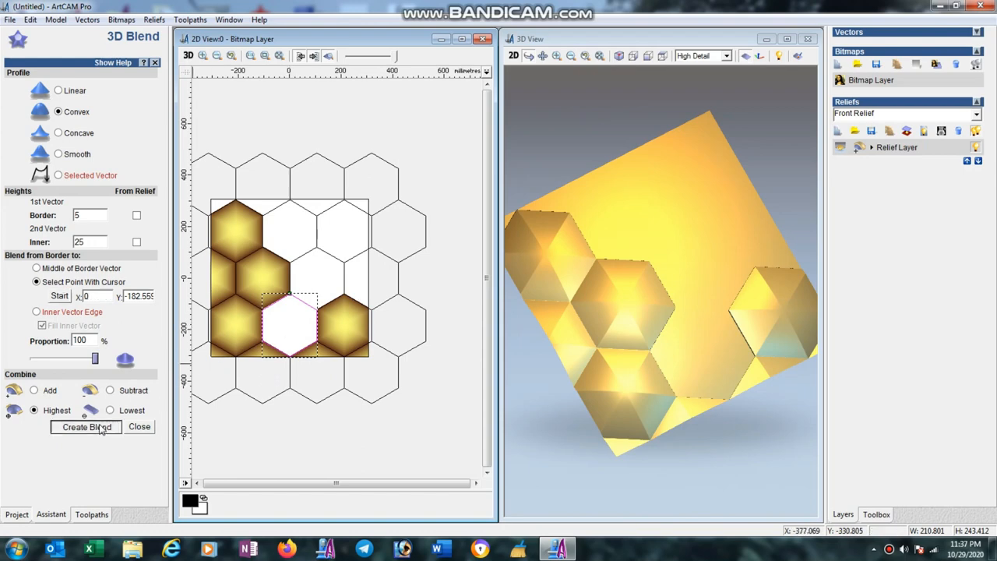
click(85, 427)
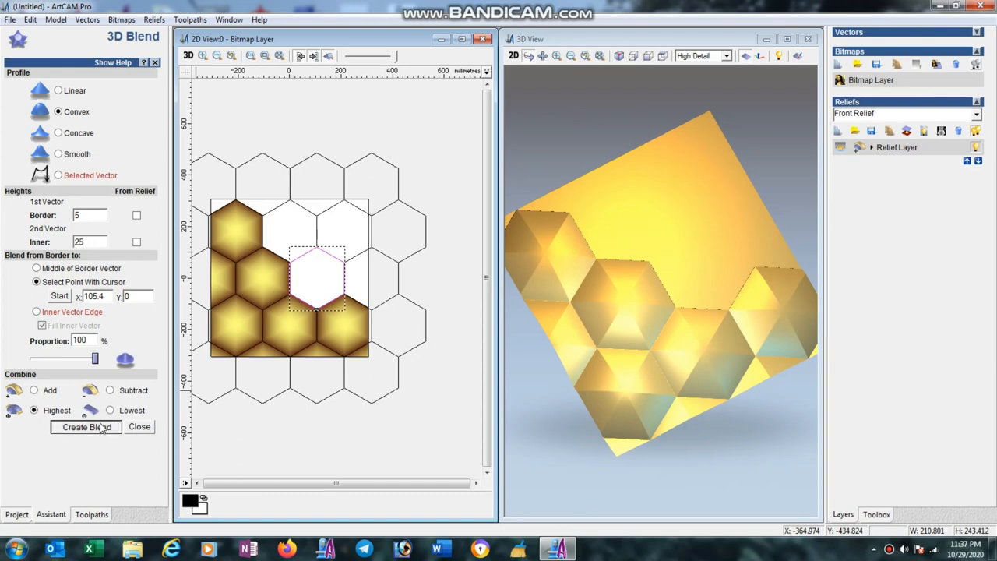
click(85, 427)
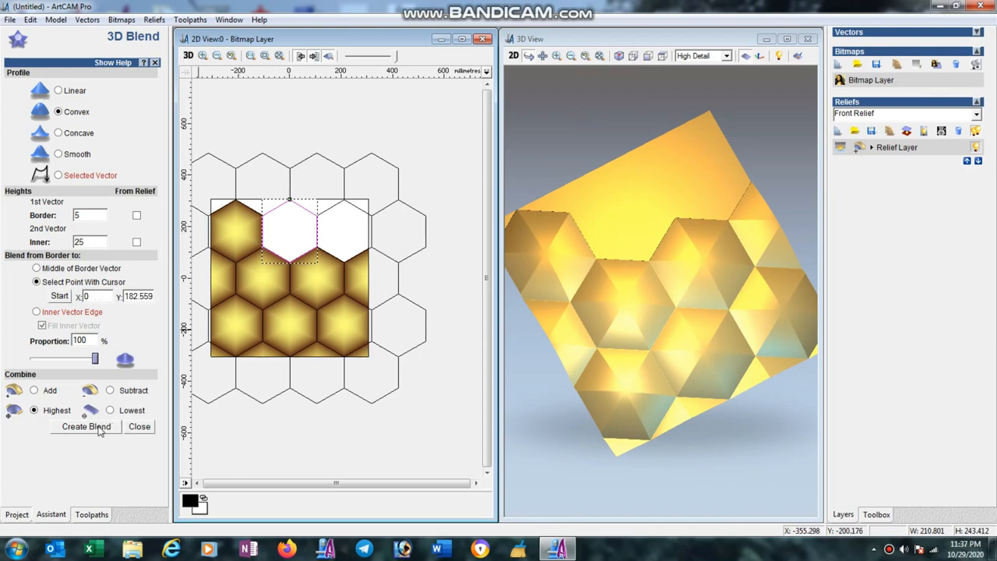
click(84, 427)
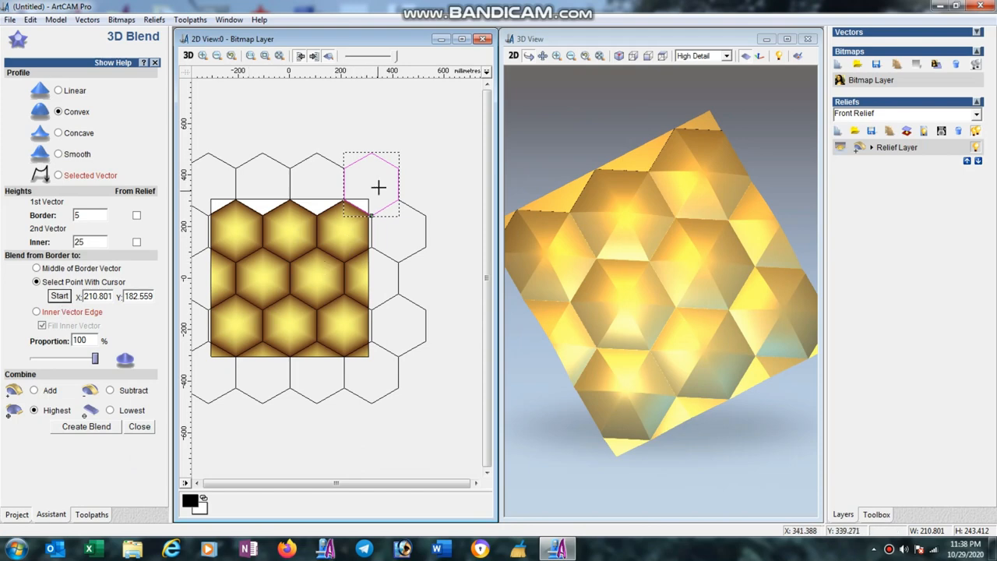
mouse_move(372, 184)
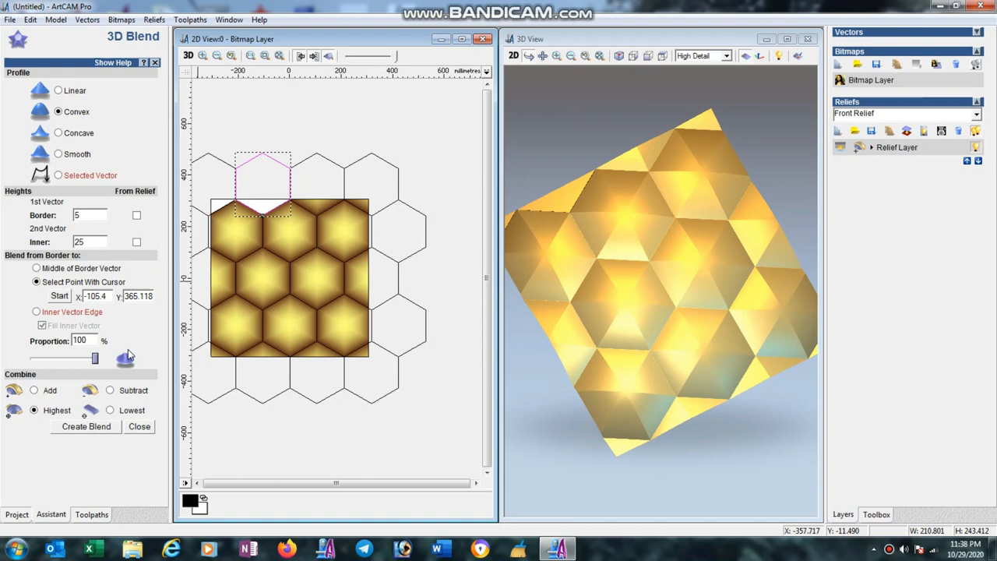
mouse_move(237, 461)
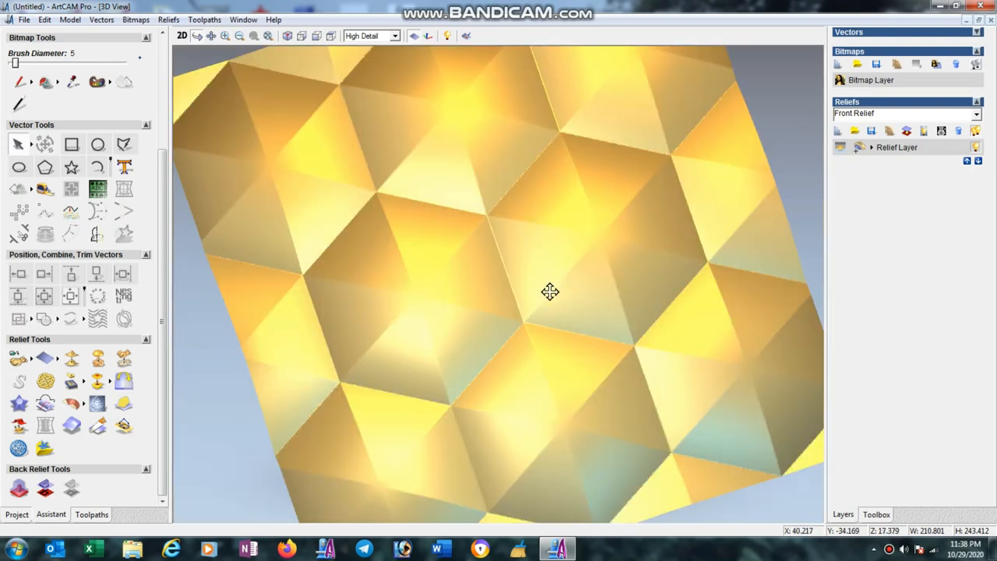
Shade the relief with a custom dark red material colour, then switch to the toolpath operations.
drag(552, 291, 520, 379)
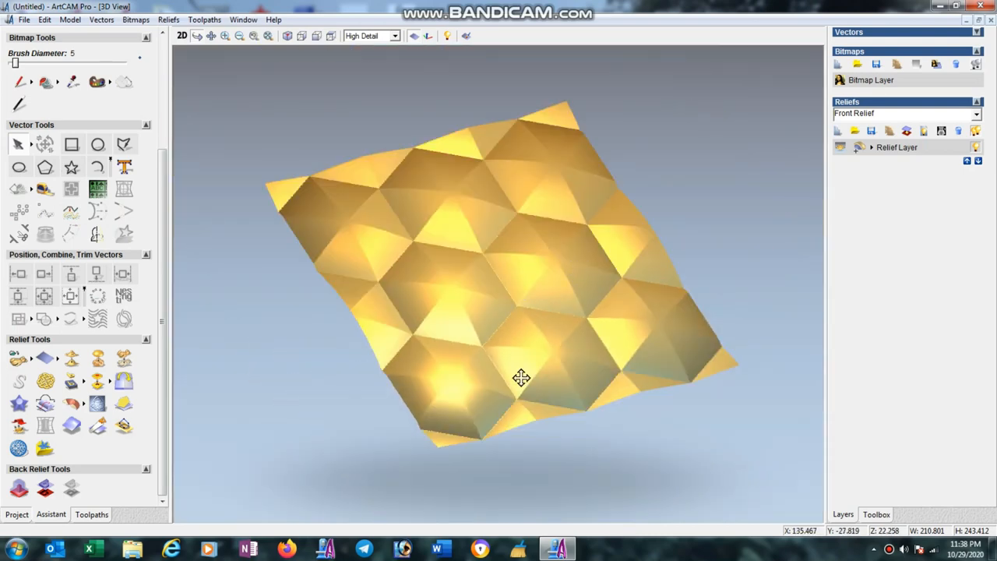
drag(522, 378, 506, 303)
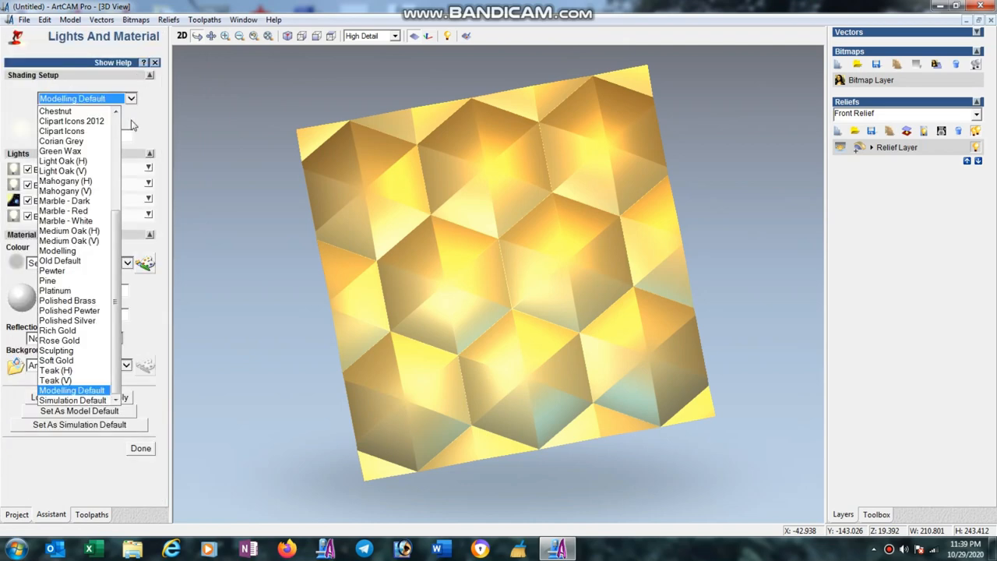
click(56, 360)
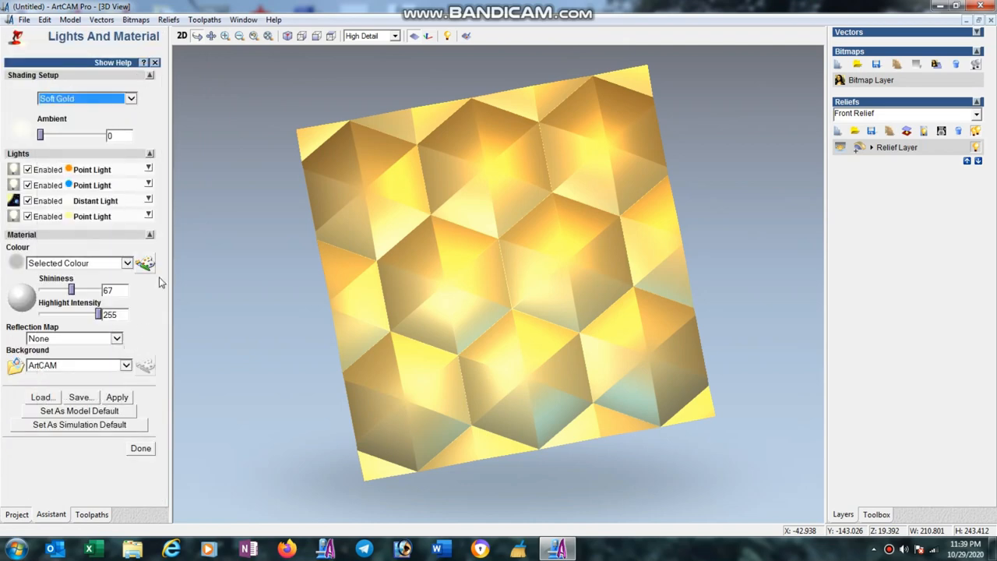
click(145, 262)
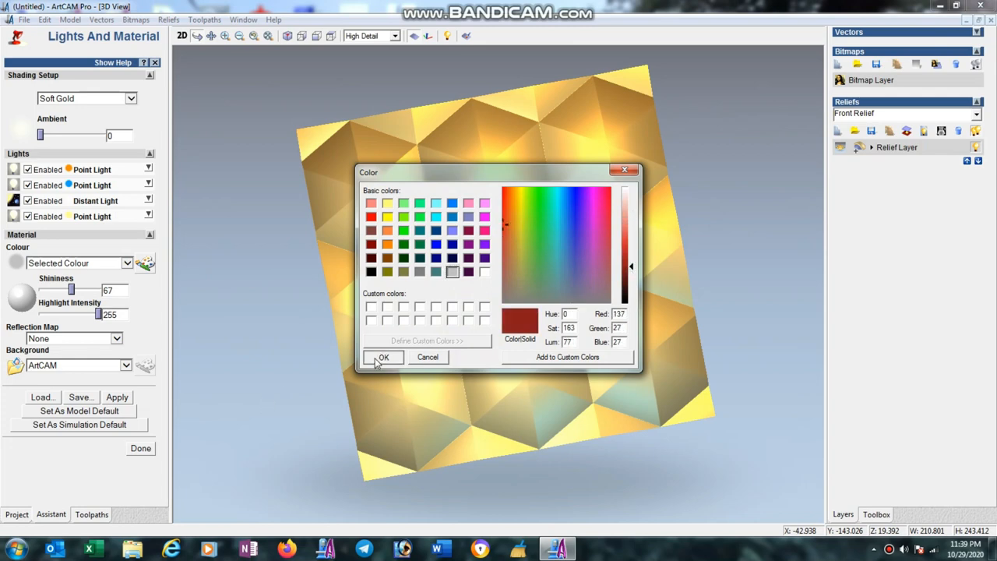
click(383, 357)
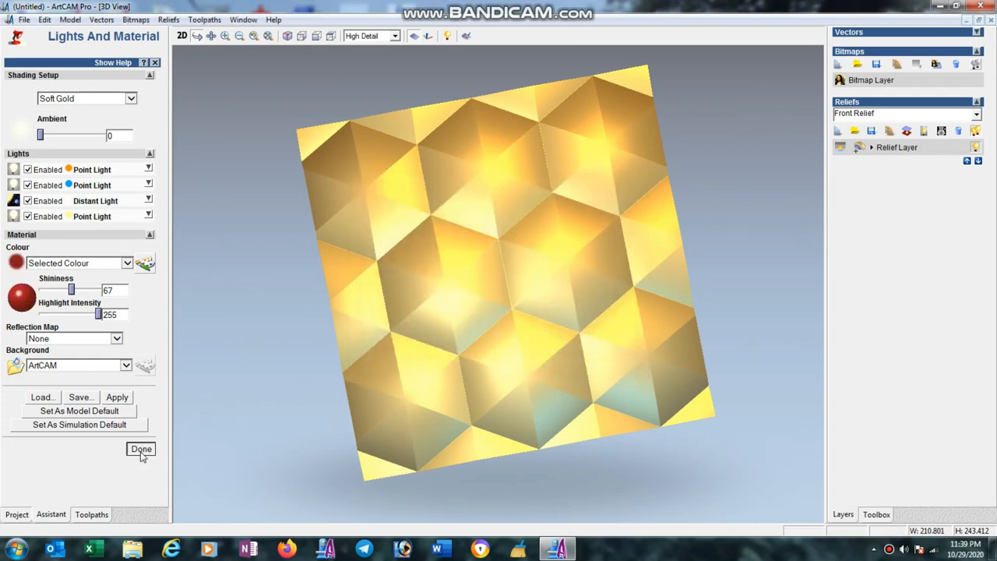
click(140, 449)
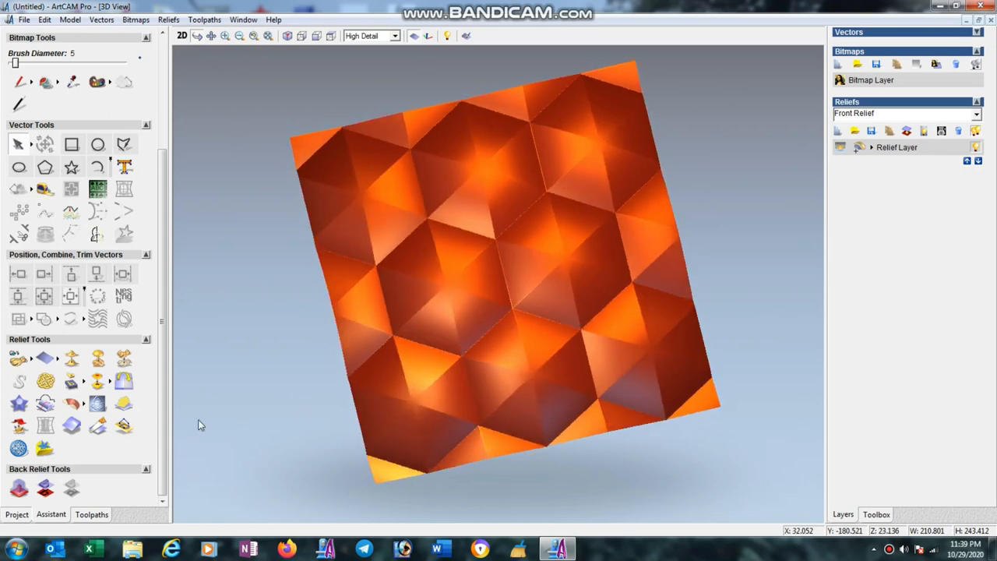
click(91, 514)
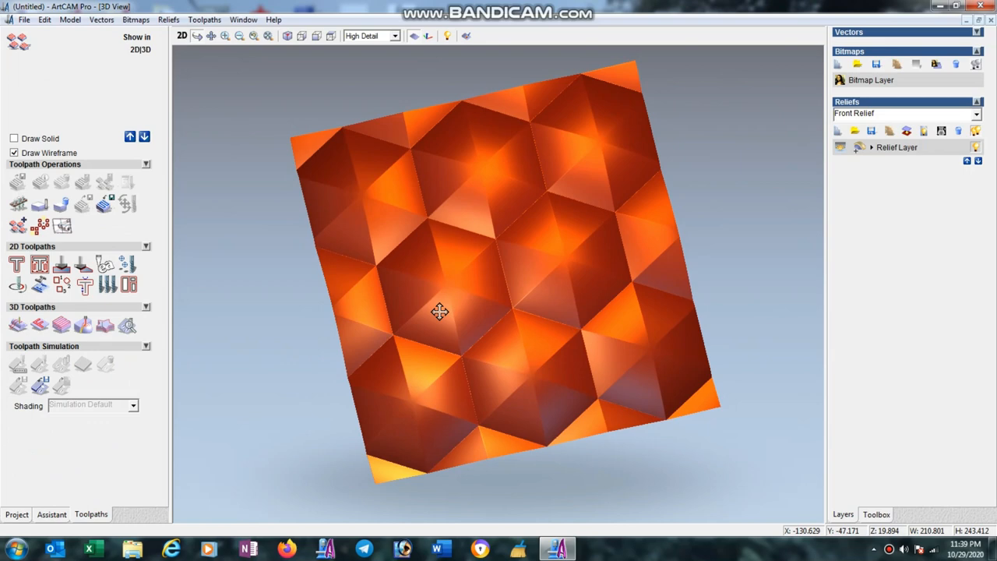
mouse_move(427, 265)
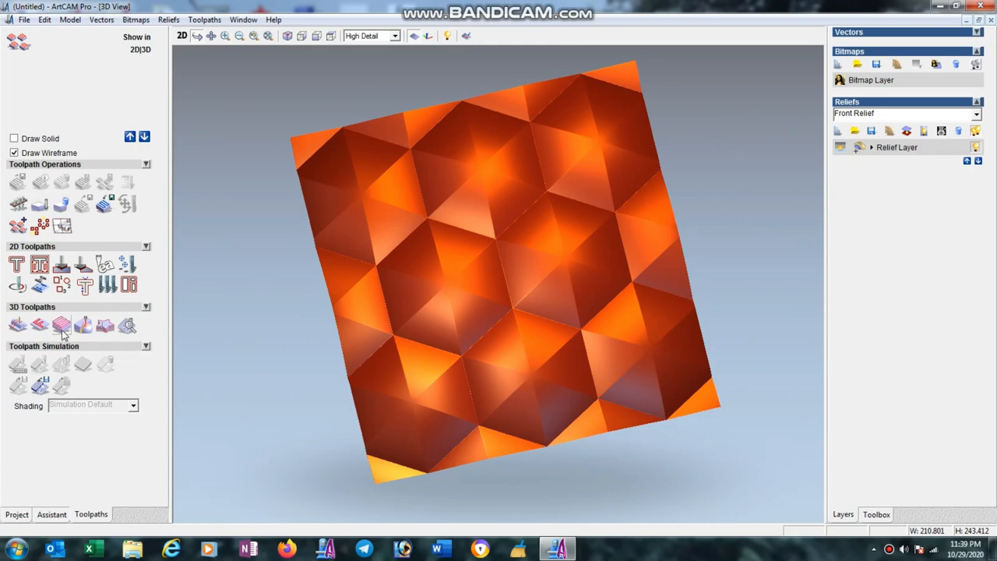
mouse_move(154, 146)
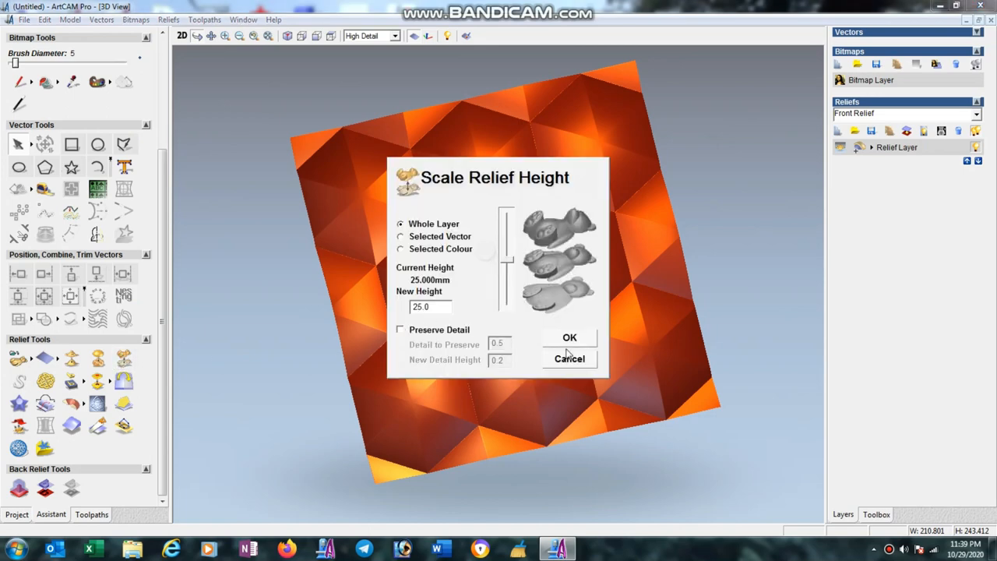
Close Scale Relief Height and start a Z Level Roughing toolpath from 3D Toolpaths.
click(243, 19)
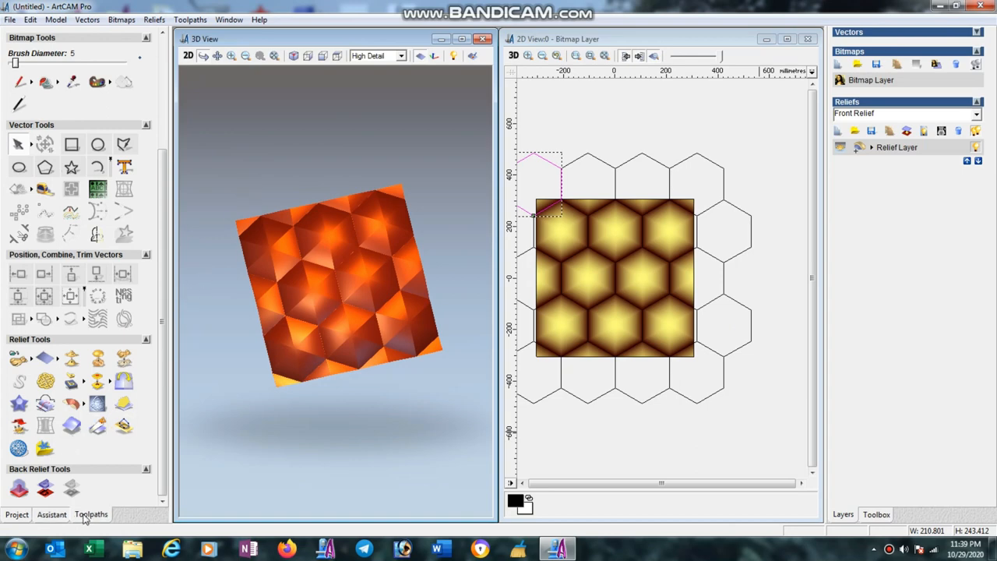
click(90, 514)
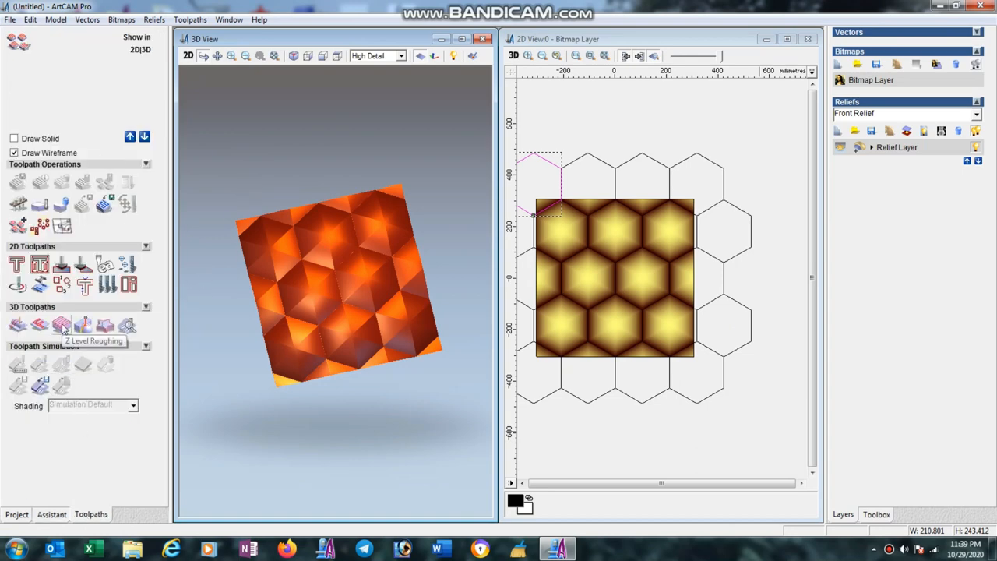
click(62, 325)
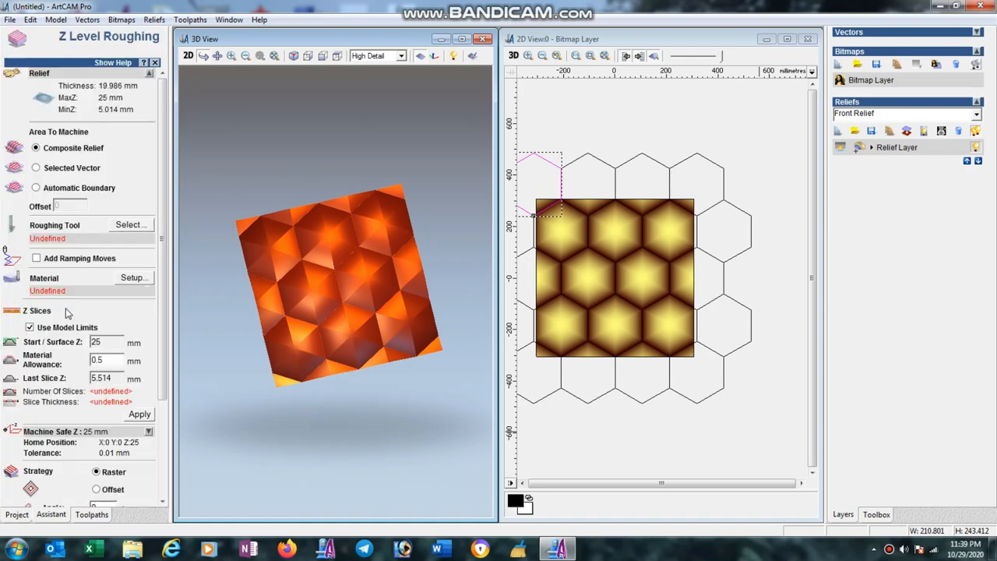
mouse_move(99, 150)
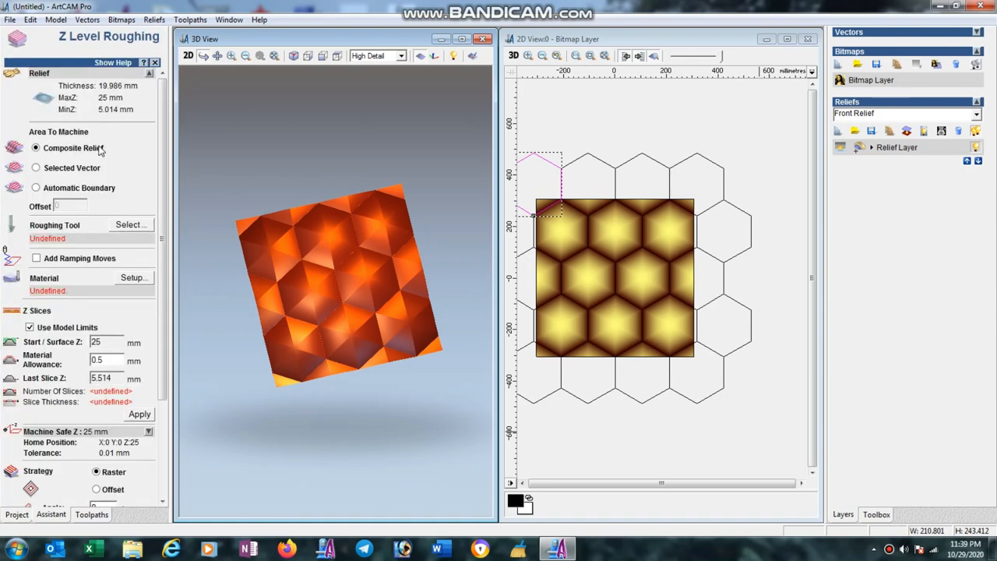
Select the End Mill 6 mm as the roughing tool with its stepdown edited to 5 mm.
click(131, 224)
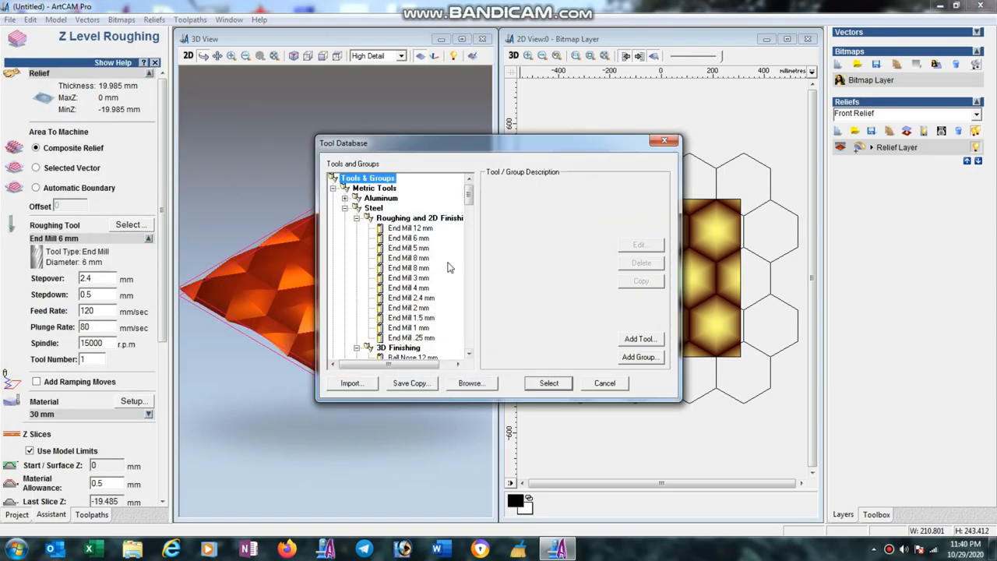
click(409, 237)
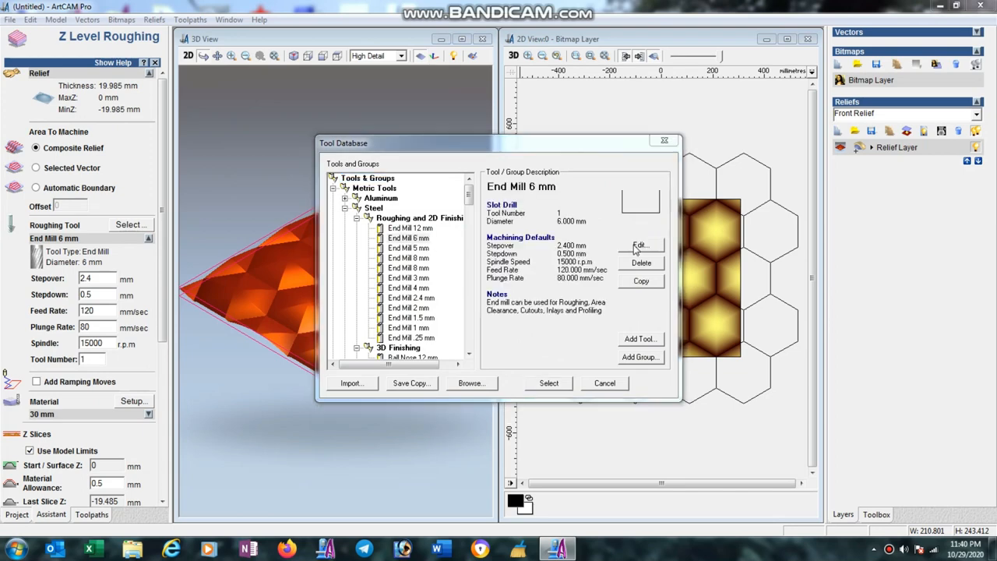
click(641, 246)
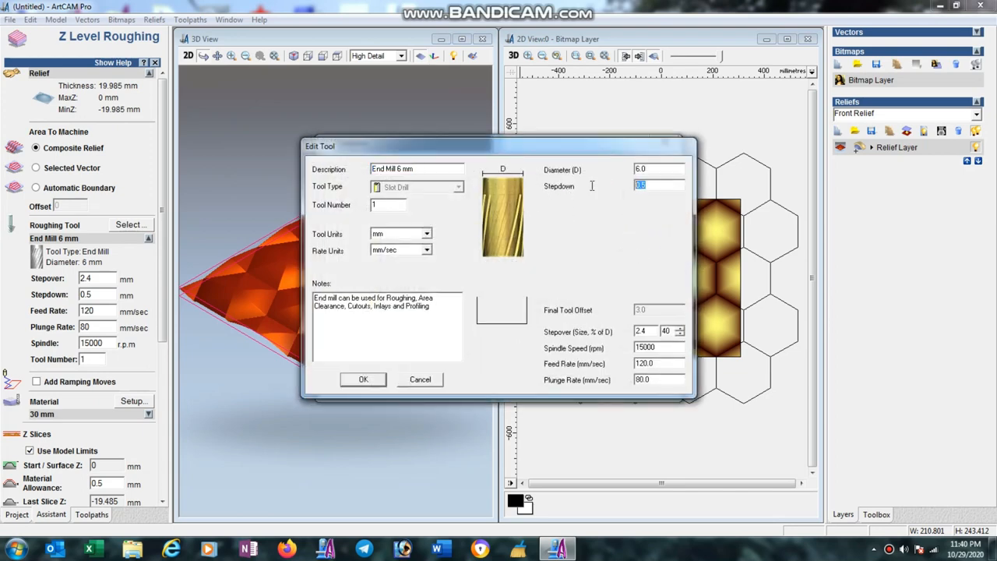
text(5)
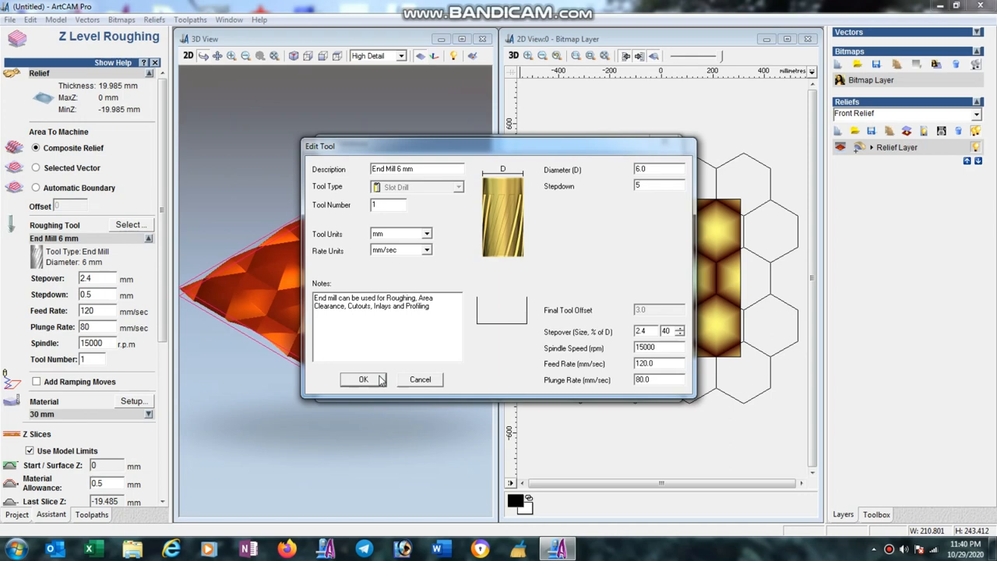
click(658, 184)
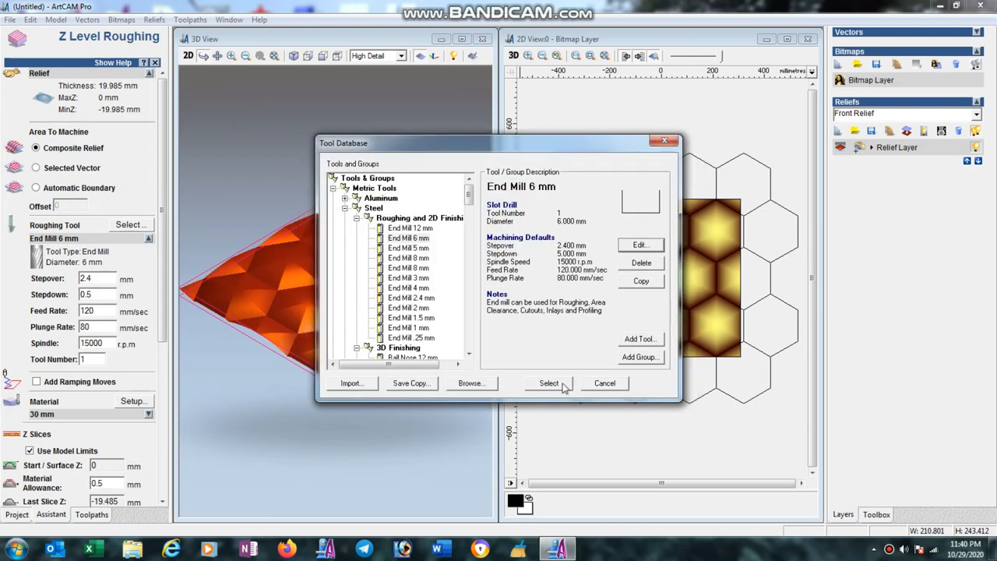
click(549, 383)
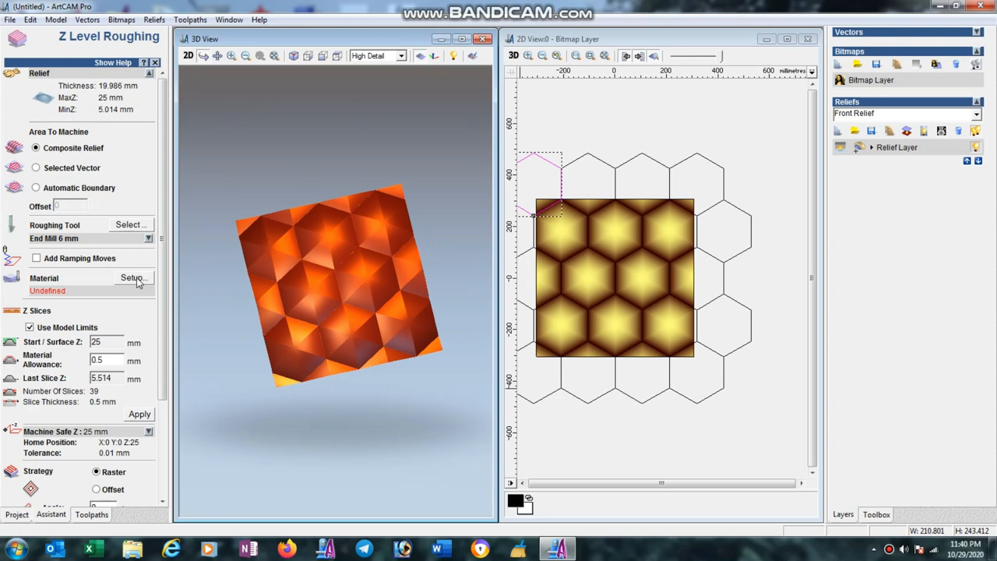
Confirm the 30 mm material block and calculate the Z Roughing toolpath now.
click(133, 277)
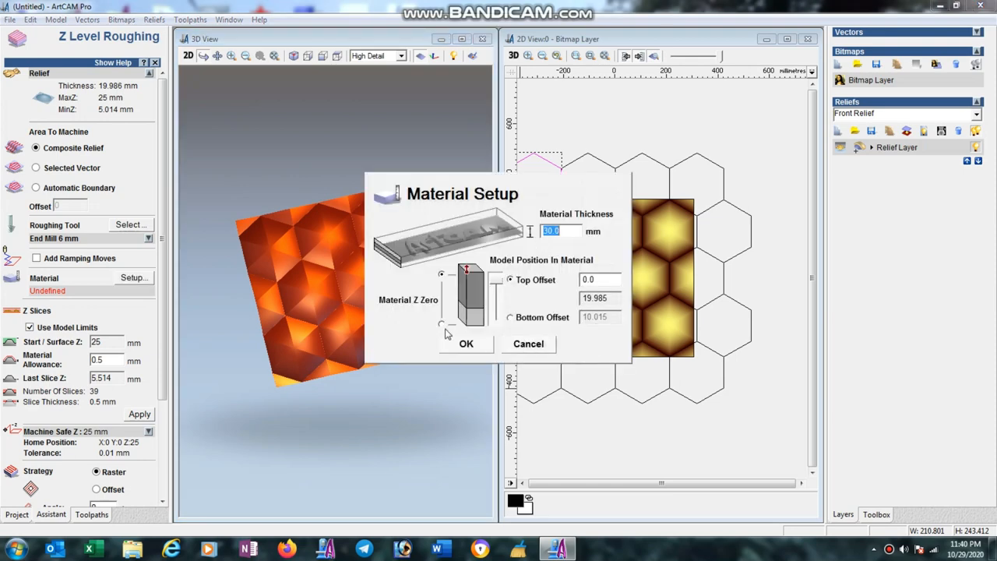
click(466, 344)
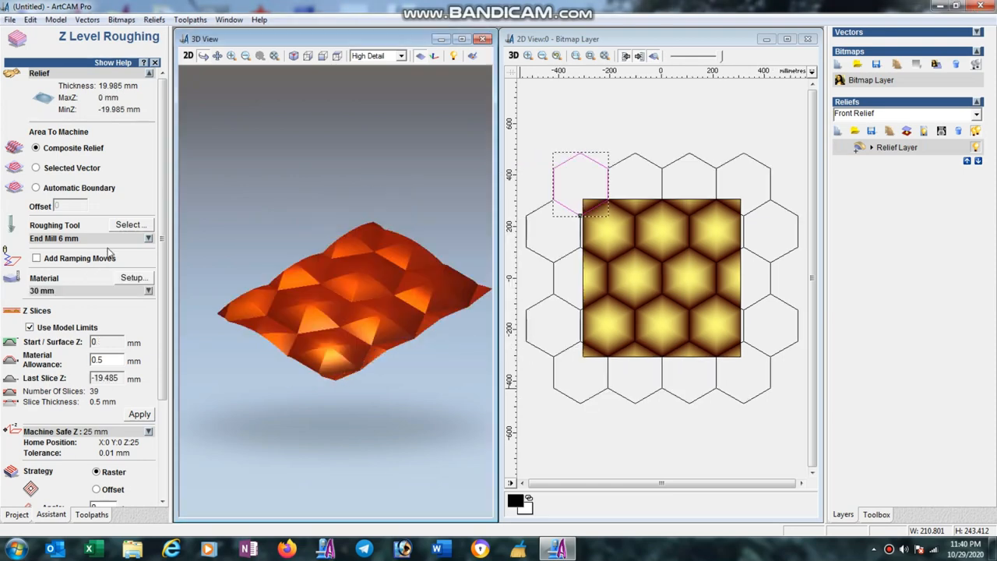
scroll(down, 3)
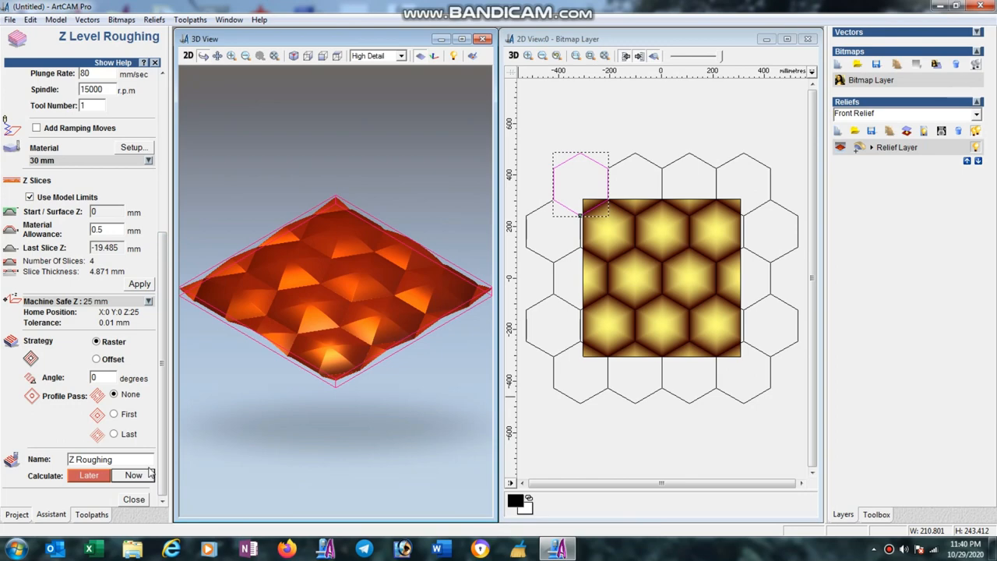
click(134, 475)
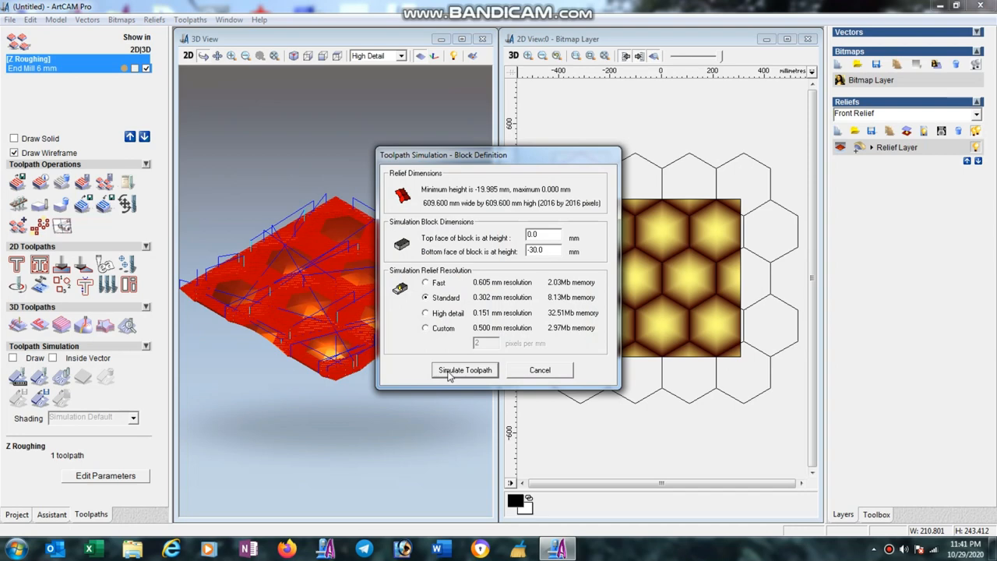
Simulate Z Roughing, inspect the stepped hexagon terraces, then start Machine Relief.
click(464, 371)
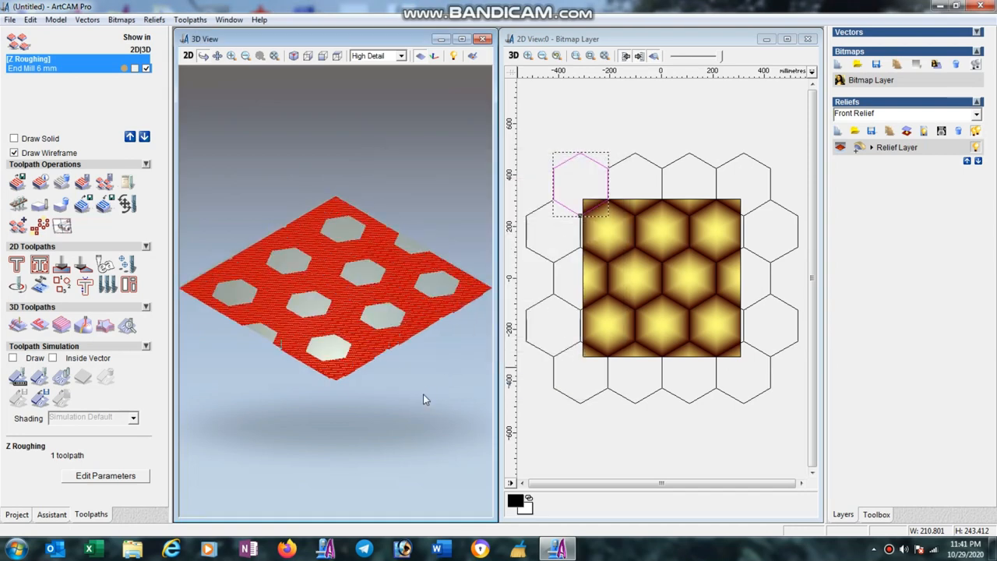
click(12, 357)
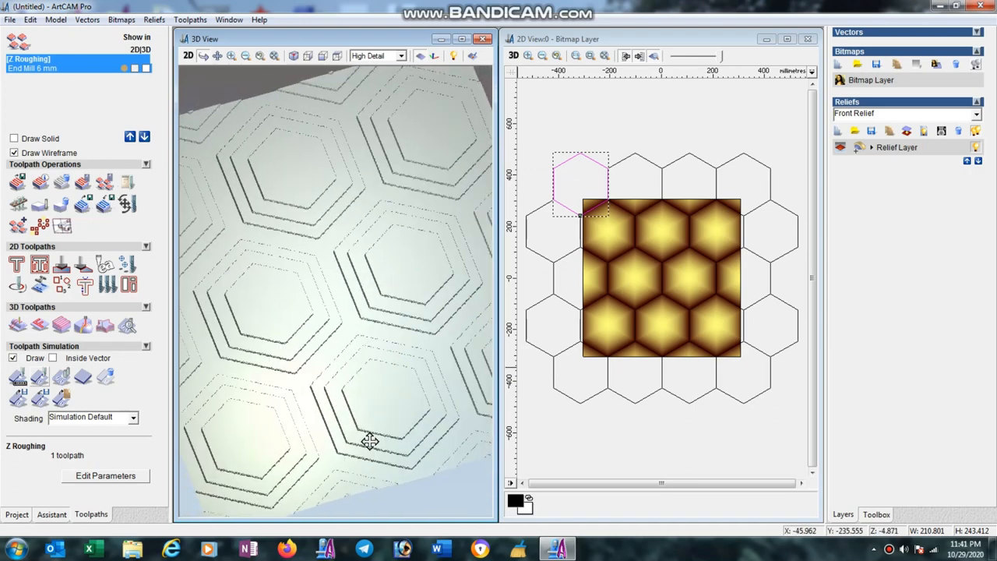
drag(371, 439, 371, 381)
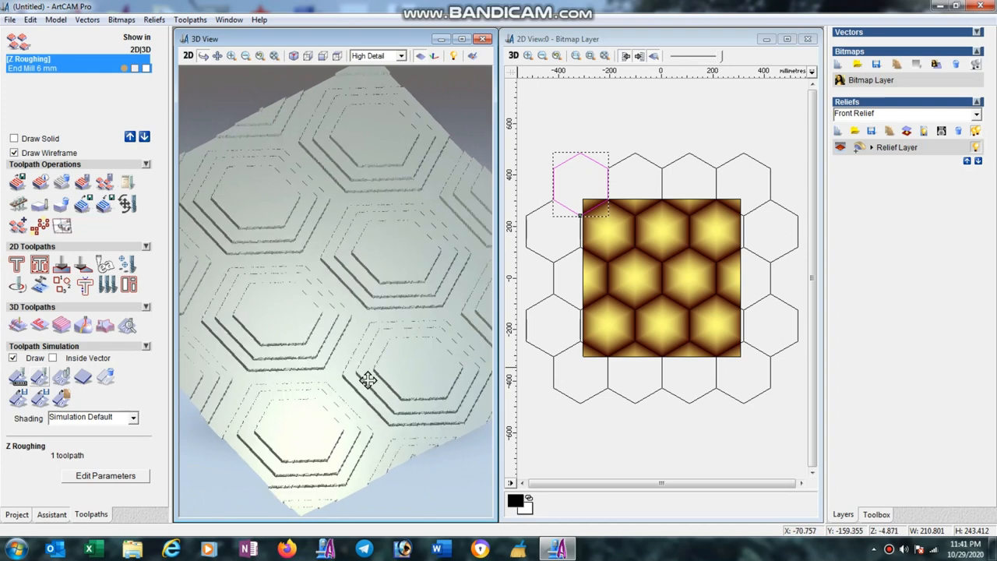
mouse_move(284, 405)
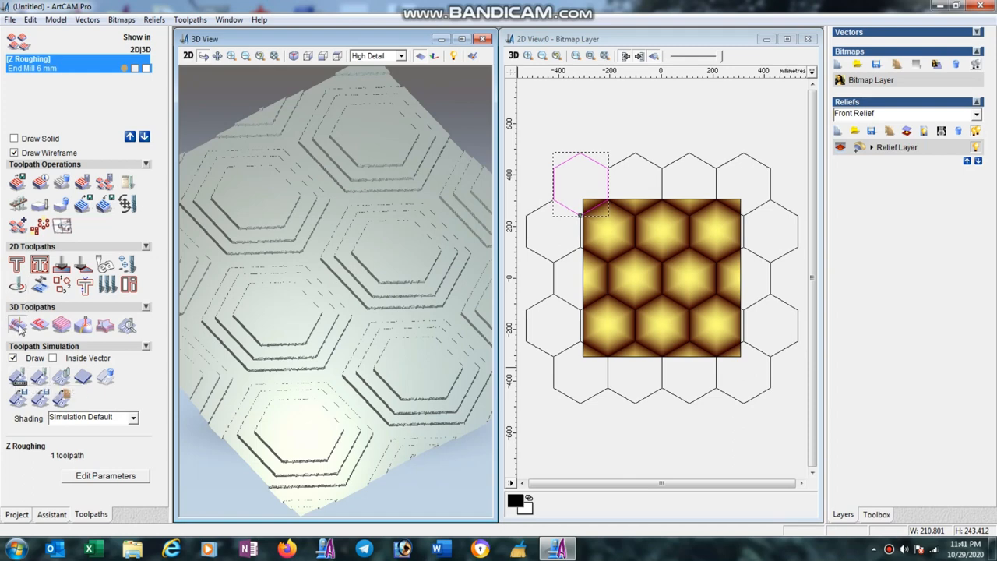
click(19, 326)
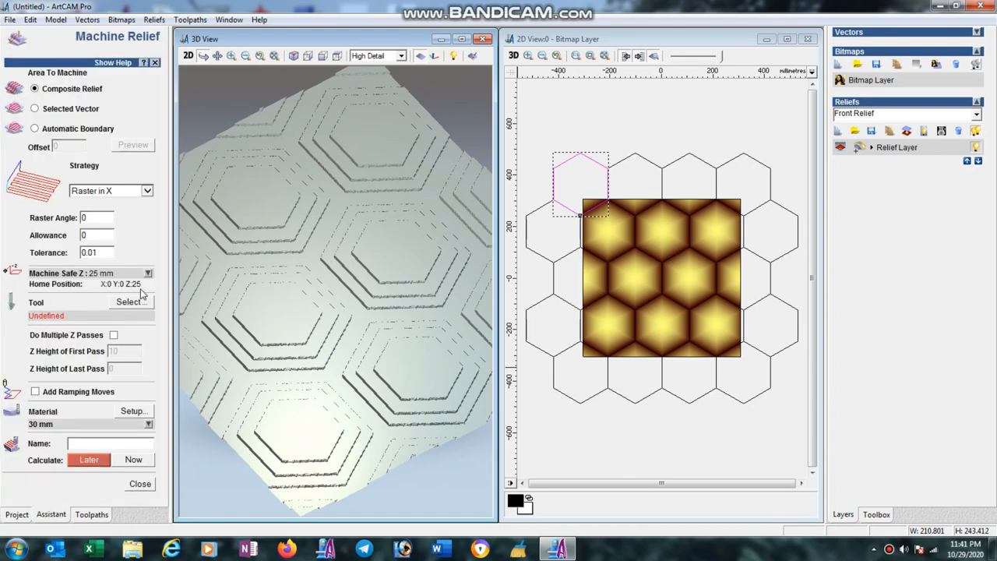
Select the Ball Nose 6 mm from the tool database as the Machine Relief finishing tool.
click(131, 302)
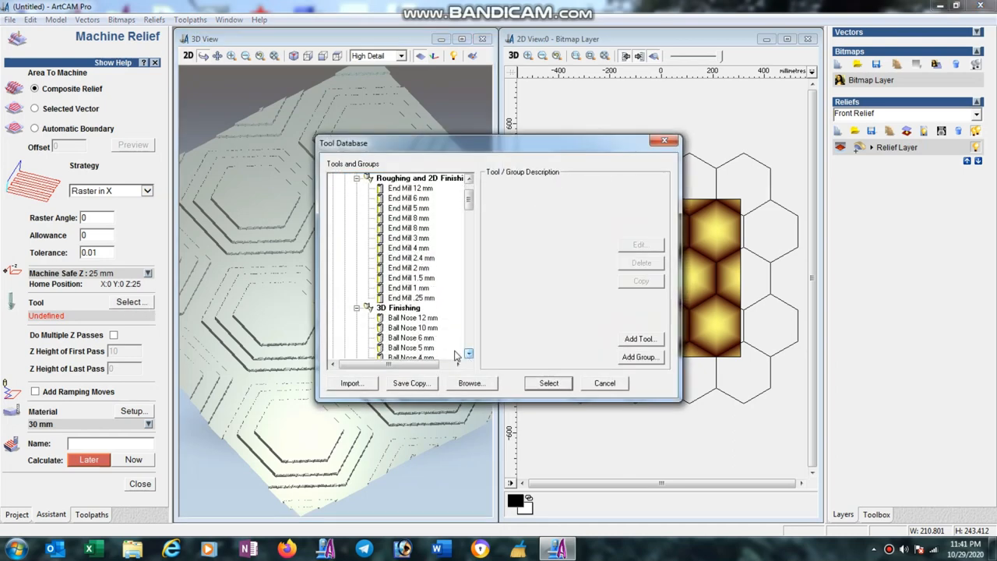
click(411, 336)
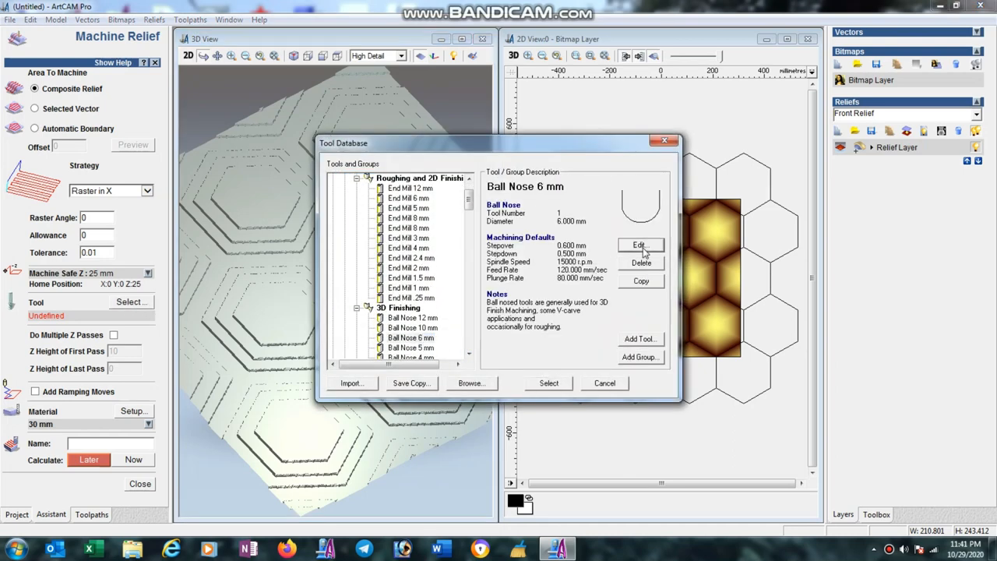
click(639, 244)
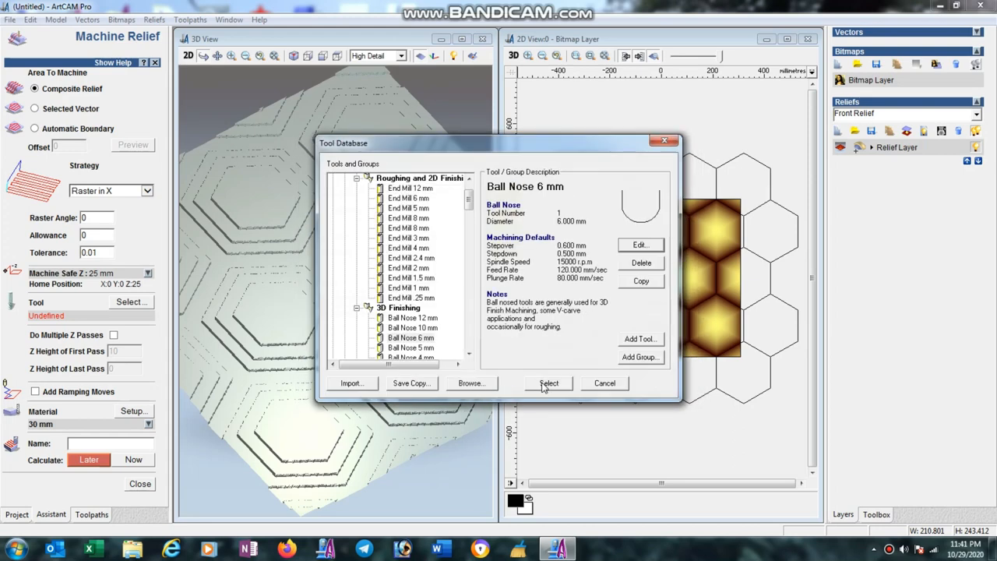
click(549, 383)
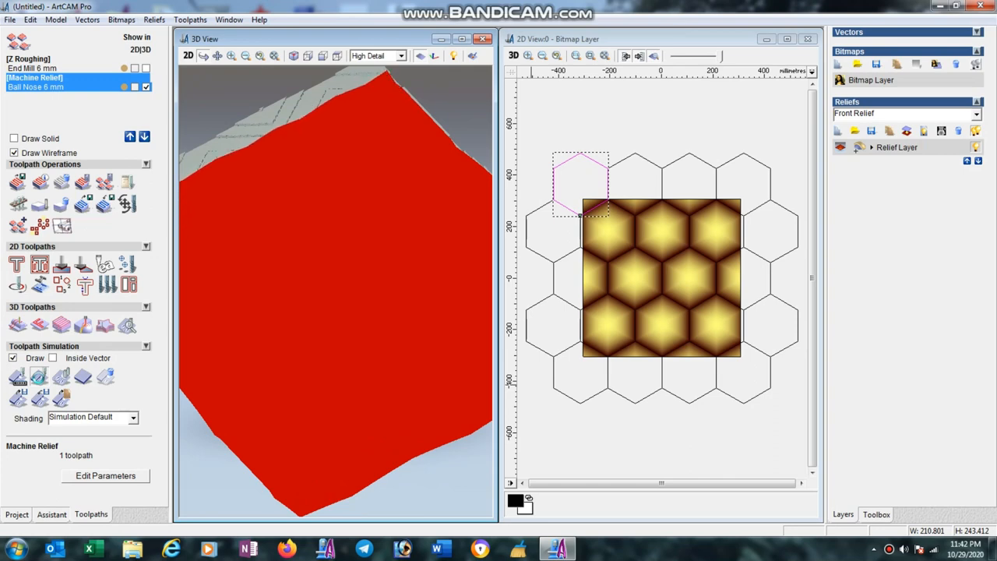
Simulate the Machine Relief finish and rotate the block to view the smooth honeycomb domes.
click(39, 379)
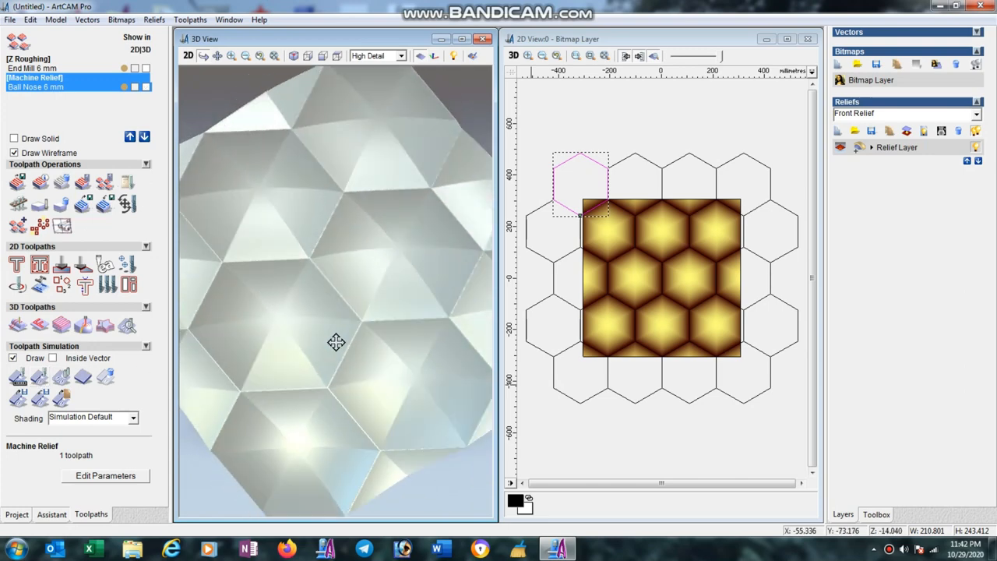
drag(336, 343, 380, 395)
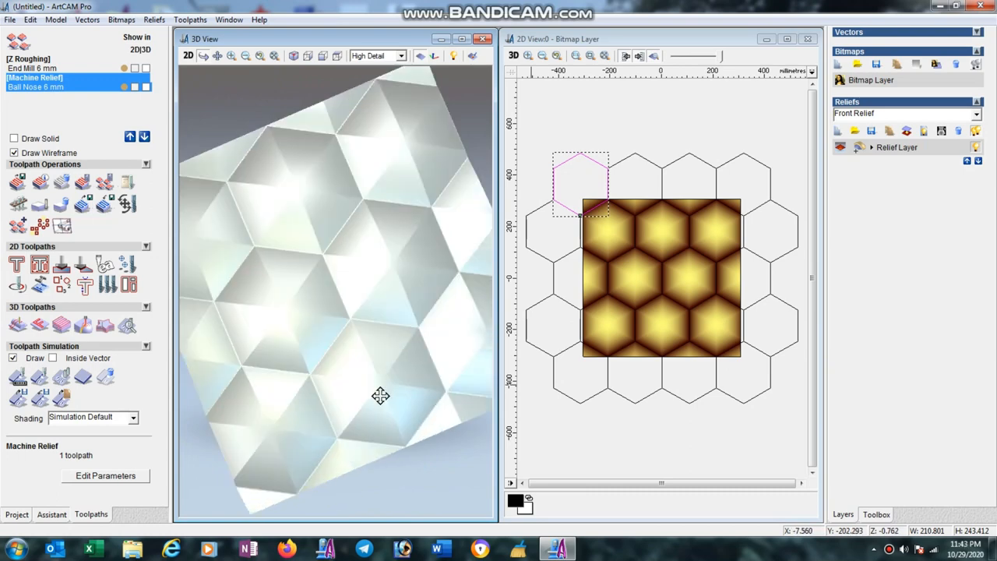
drag(380, 396, 304, 255)
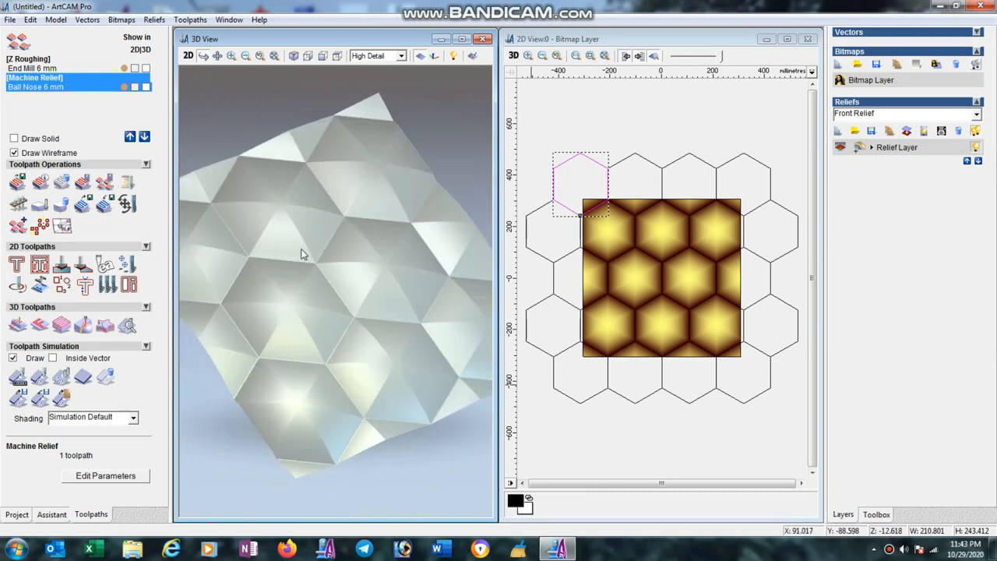
drag(304, 255, 397, 344)
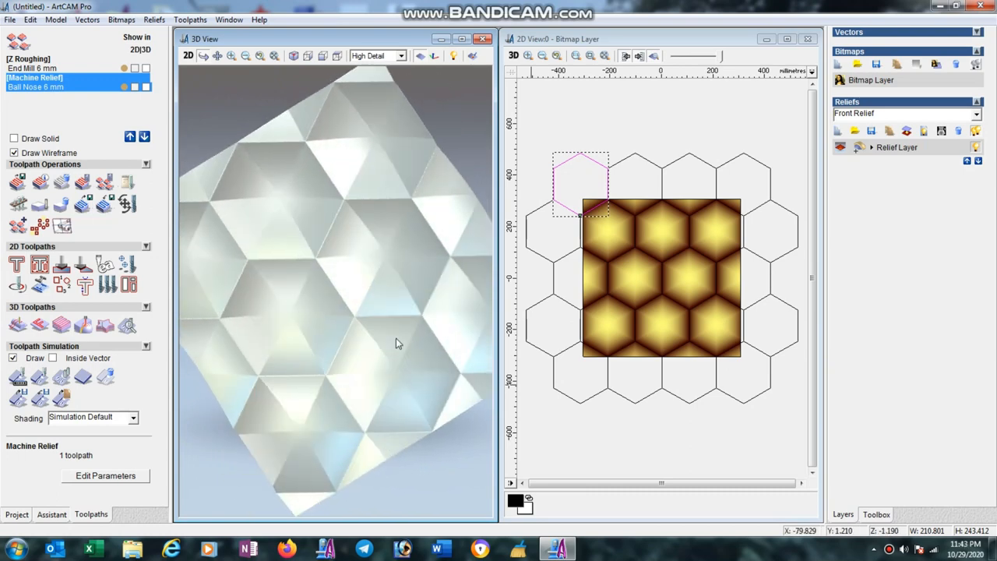